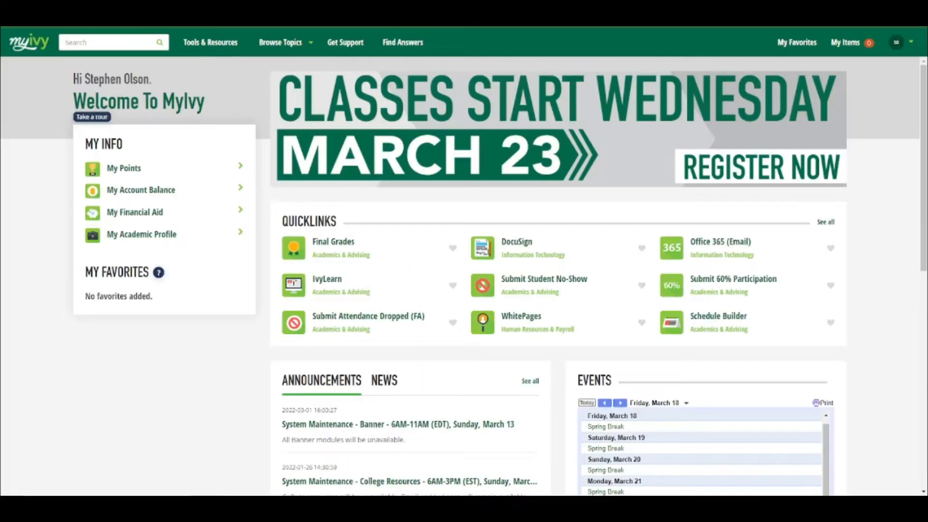
{"action": "mouse_move", "coordinate": [602, 197]}
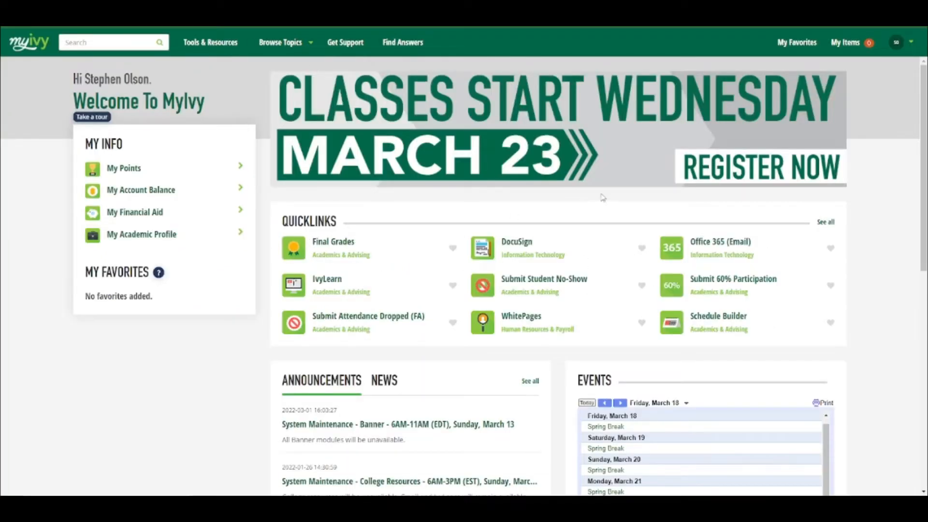
{"action": "mouse_move", "coordinate": [359, 223]}
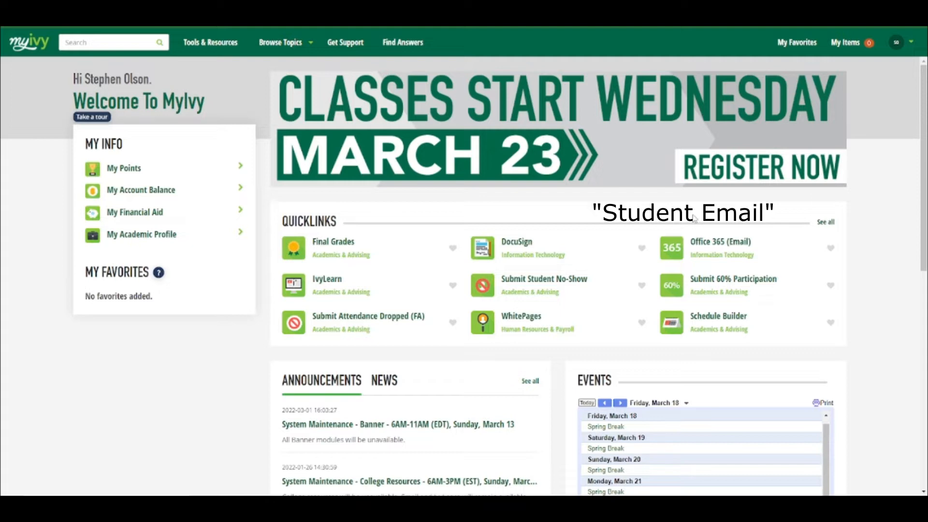
{"action": "mouse_move", "coordinate": [551, 212]}
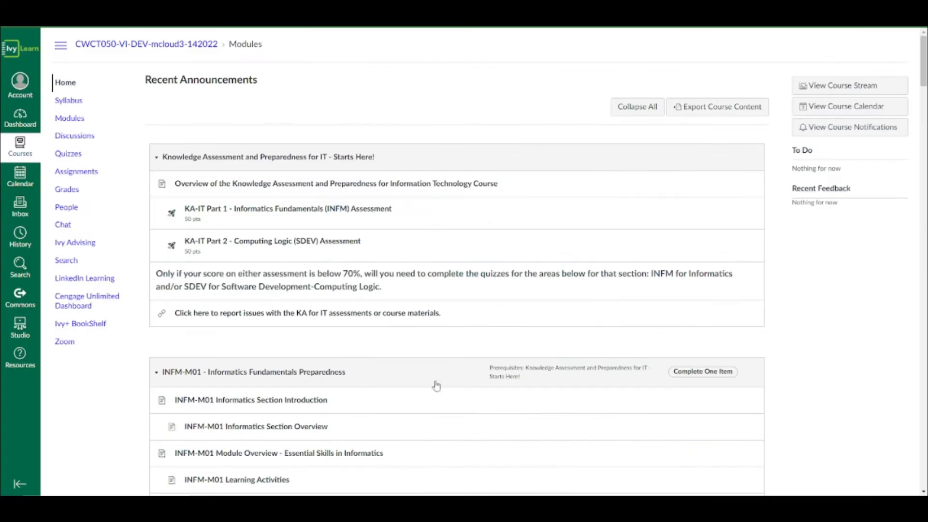
{"action": "mouse_move", "coordinate": [463, 240]}
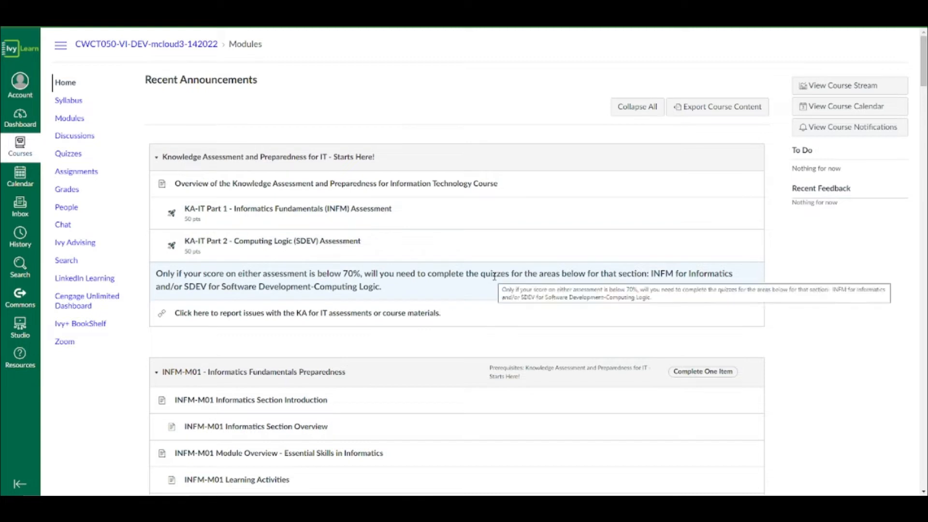
{"action": "mouse_move", "coordinate": [573, 113]}
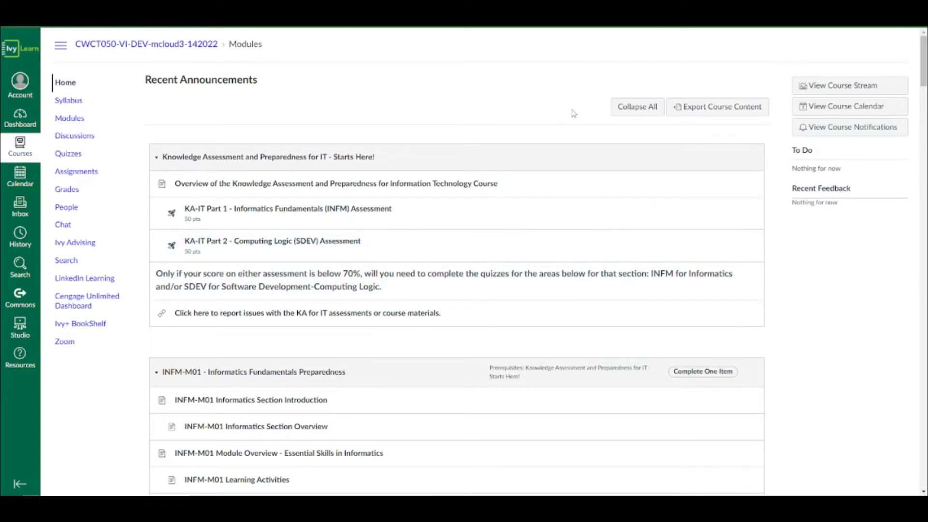
{"action": "mouse_move", "coordinate": [550, 100]}
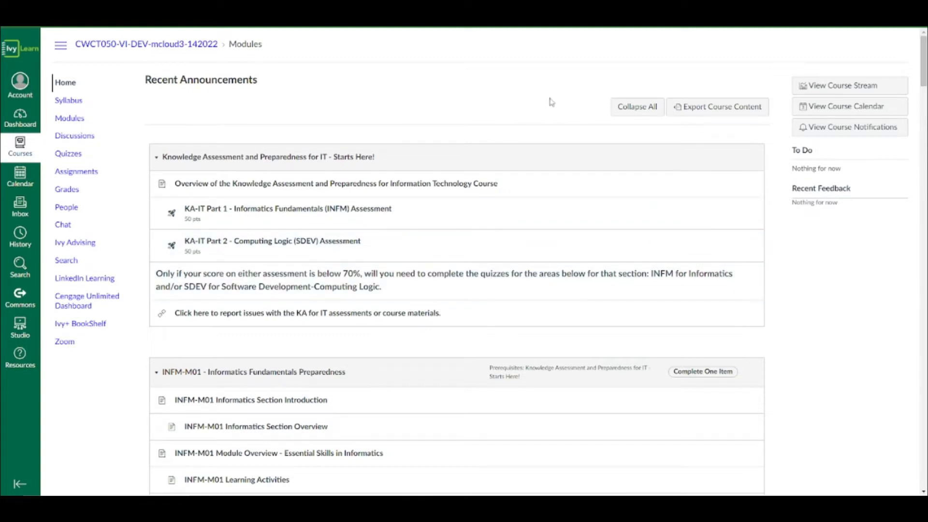
{"action": "mouse_move", "coordinate": [546, 105]}
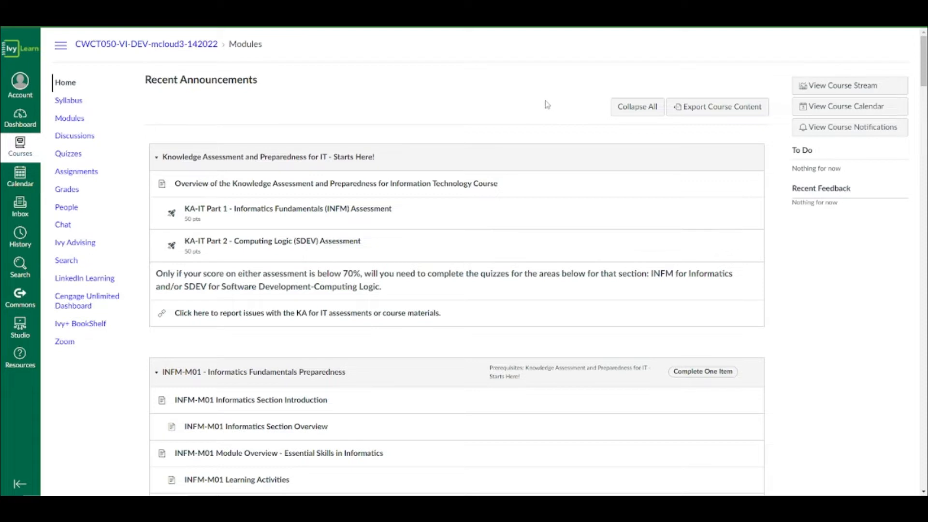
{"action": "mouse_move", "coordinate": [564, 116]}
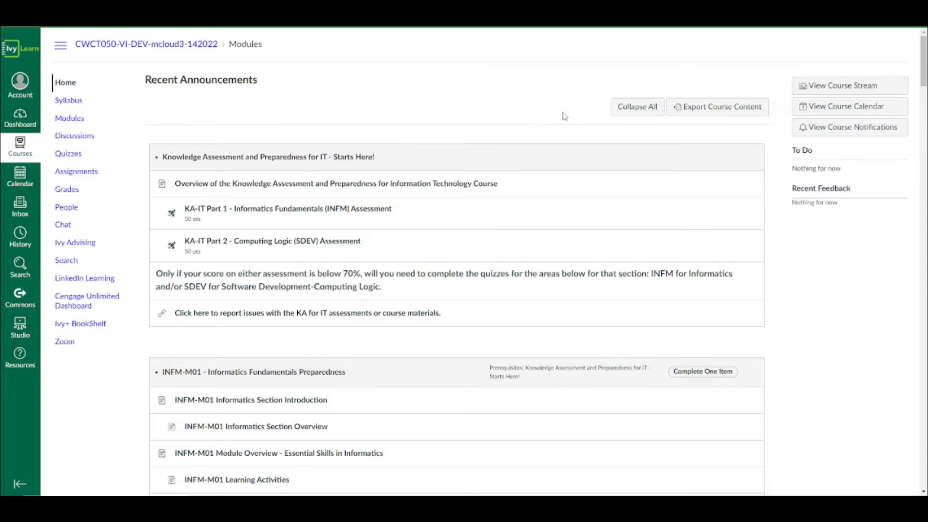
{"action": "mouse_move", "coordinate": [530, 111]}
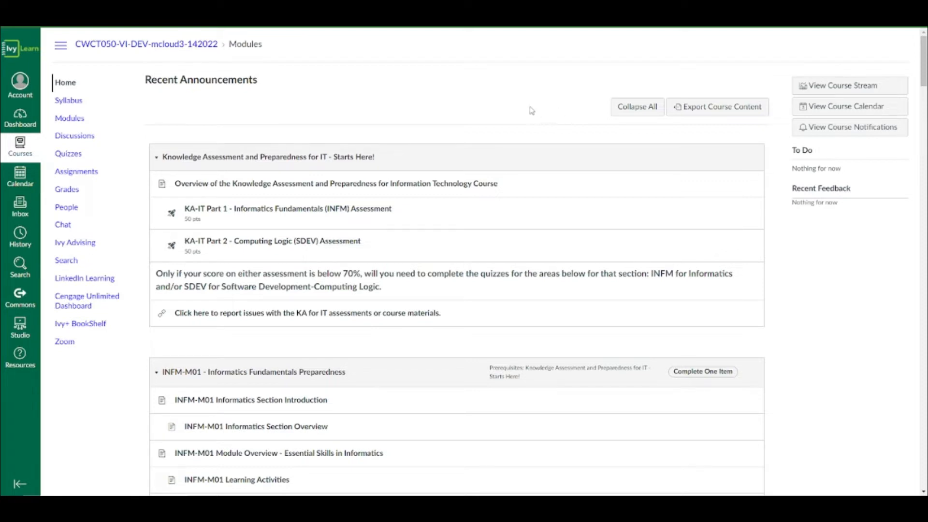
{"action": "mouse_move", "coordinate": [540, 126]}
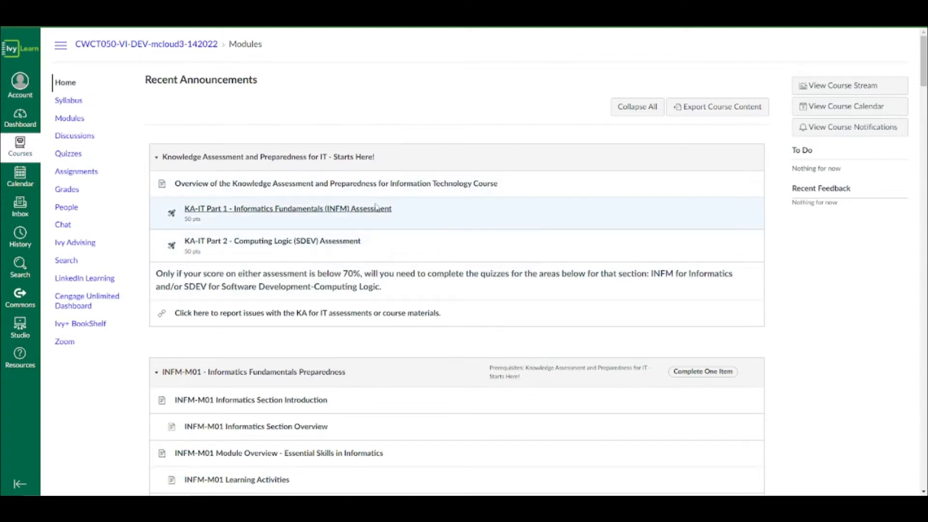
{"action": "mouse_move", "coordinate": [490, 221]}
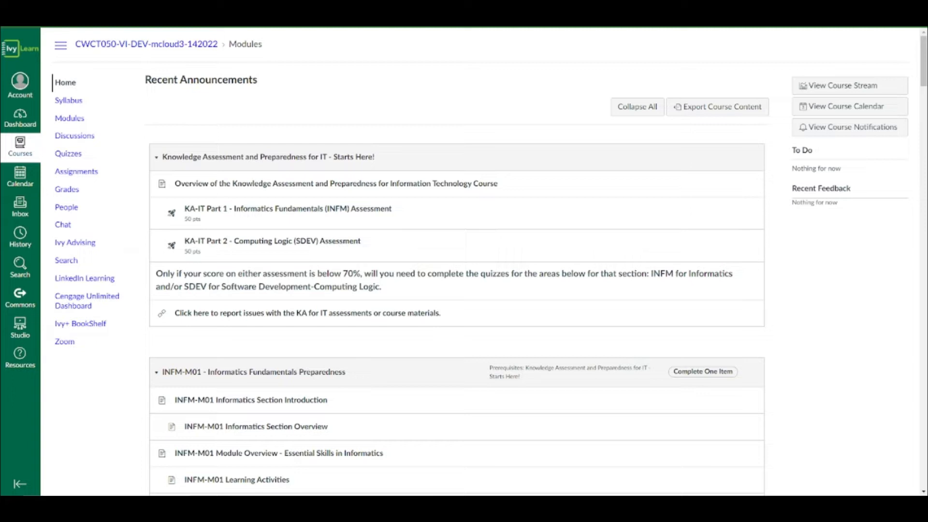
{"action": "mouse_move", "coordinate": [779, 187]}
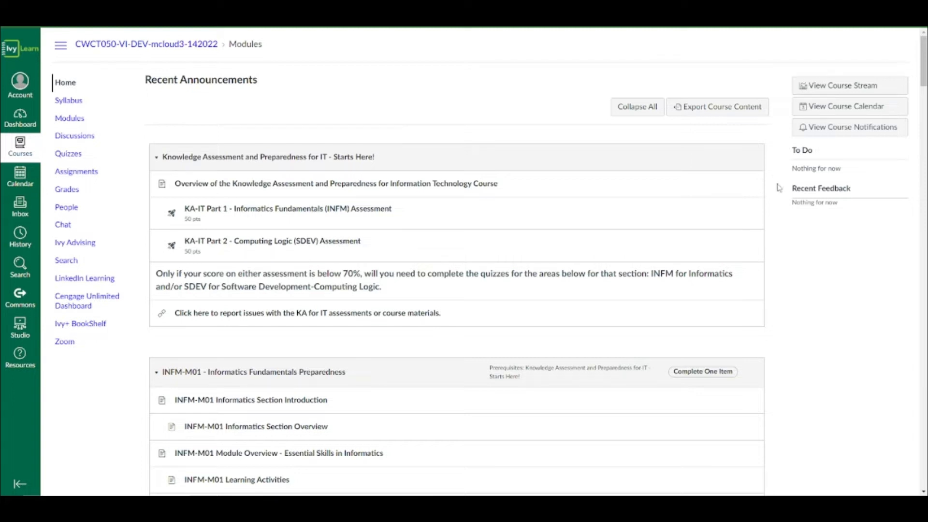
{"action": "mouse_move", "coordinate": [240, 212]}
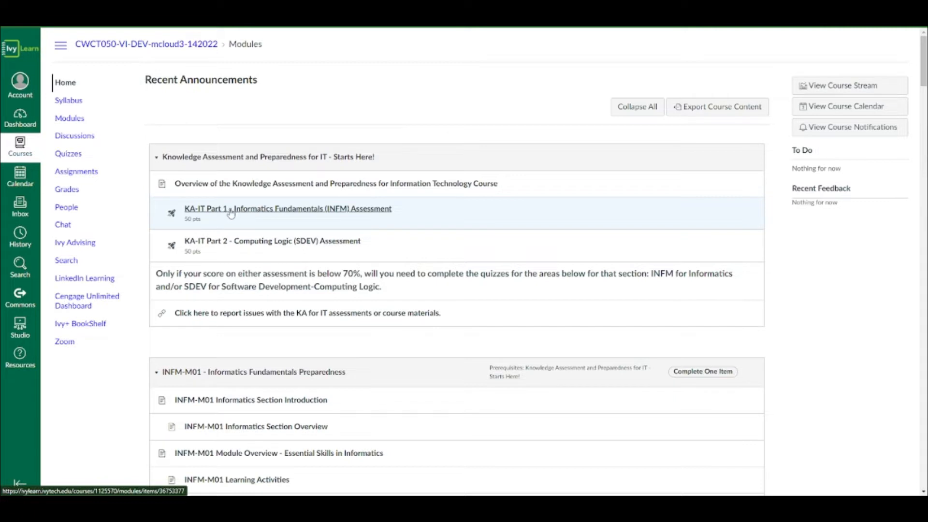
{"action": "mouse_move", "coordinate": [319, 213]}
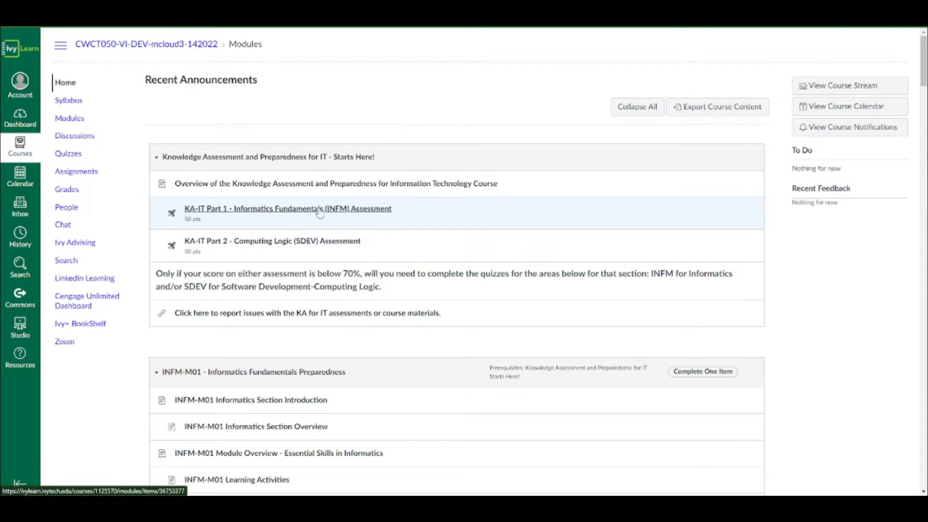
{"action": "mouse_move", "coordinate": [341, 216]}
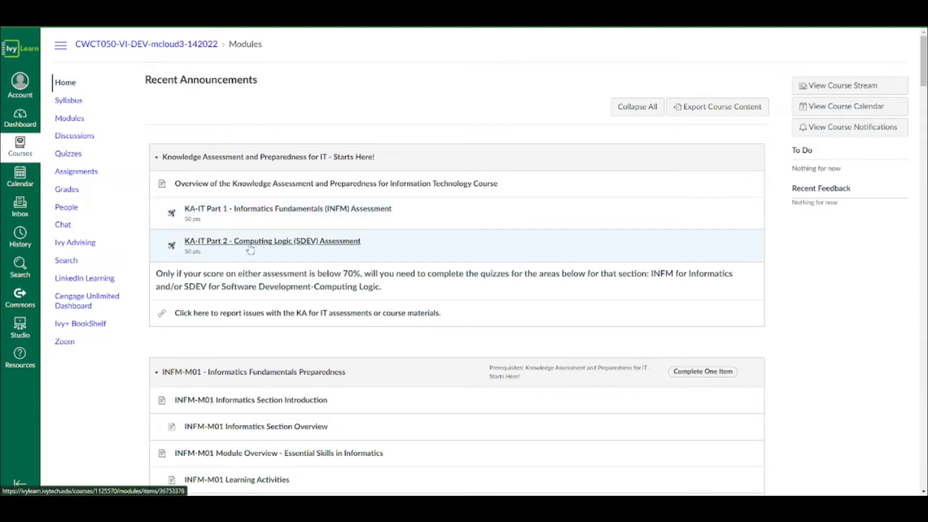
{"action": "mouse_move", "coordinate": [296, 248]}
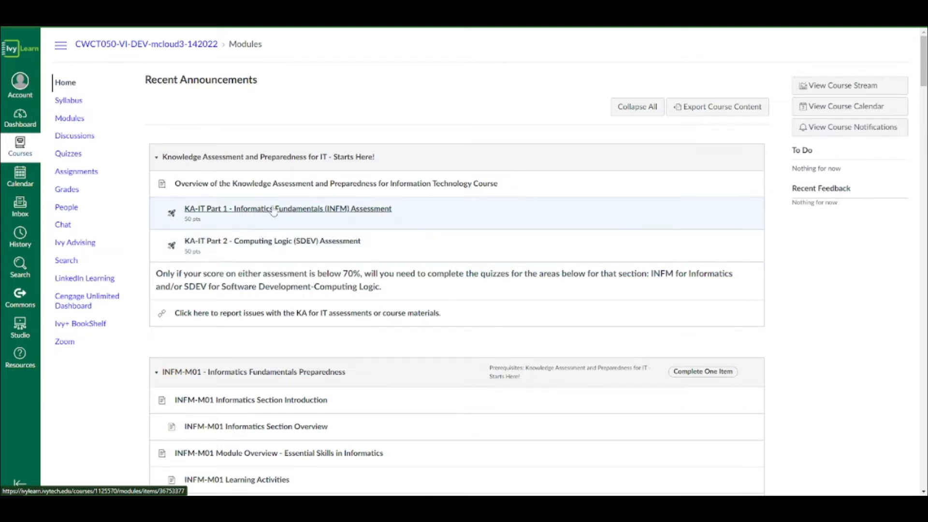
{"action": "mouse_move", "coordinate": [243, 208]}
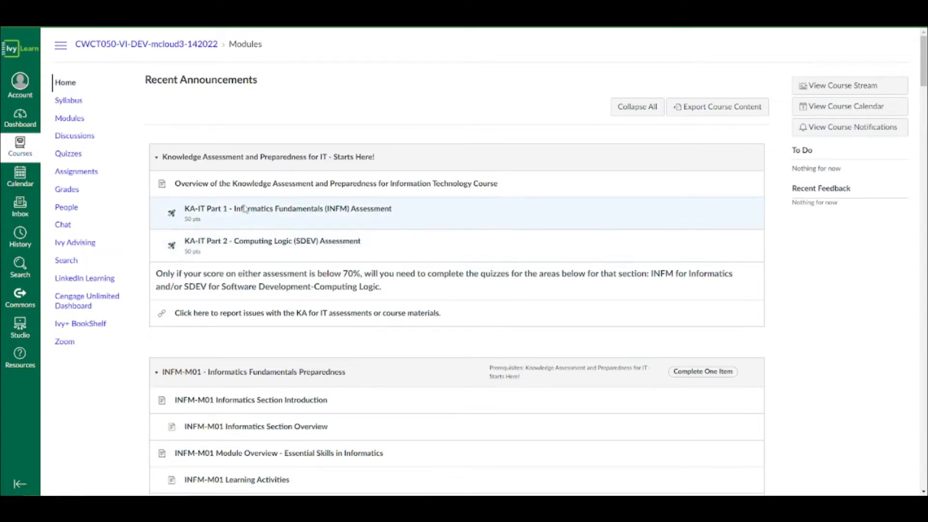
{"action": "mouse_move", "coordinate": [299, 240]}
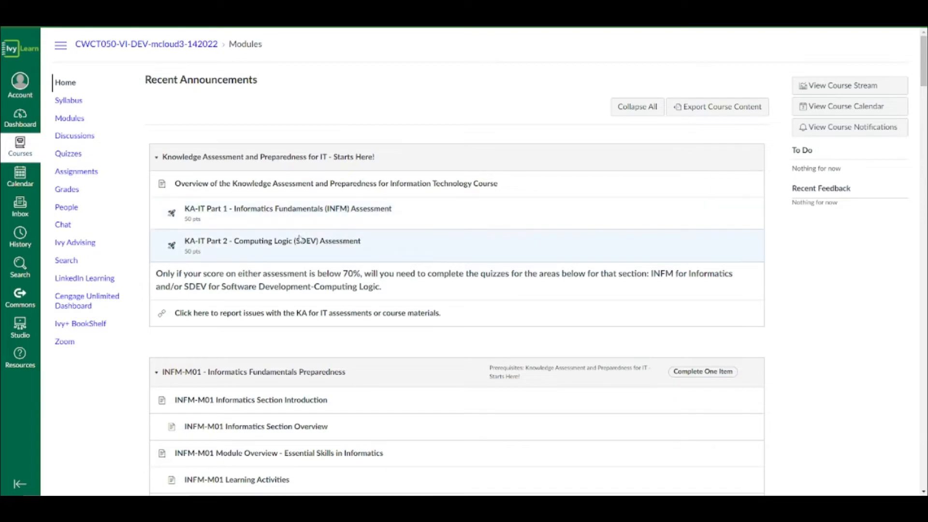
- Scroll through the course modules page to locate the IT knowledge assessments
{"action": "scroll", "scroll_direction": "down", "scroll_amount": 3}
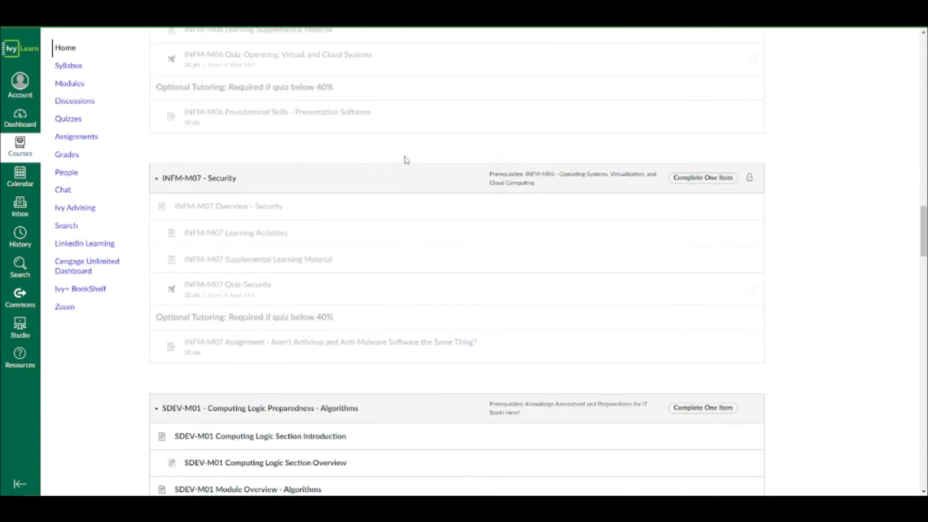
{"action": "scroll", "scroll_direction": "up", "scroll_amount": 3}
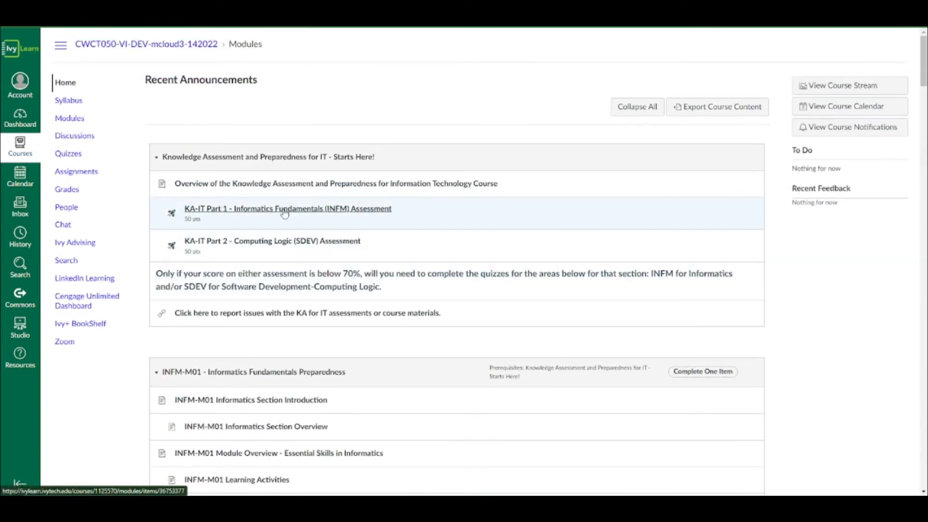
{"action": "mouse_move", "coordinate": [328, 213]}
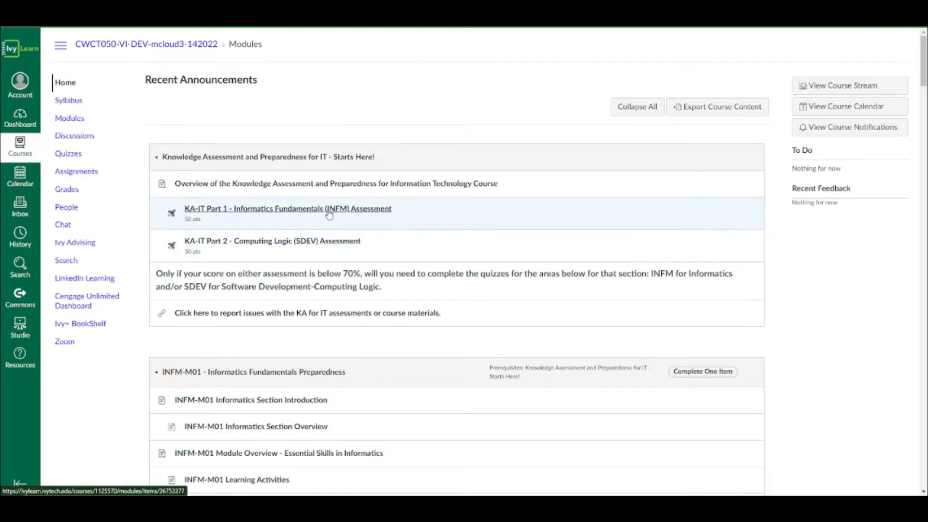
{"action": "mouse_move", "coordinate": [324, 213]}
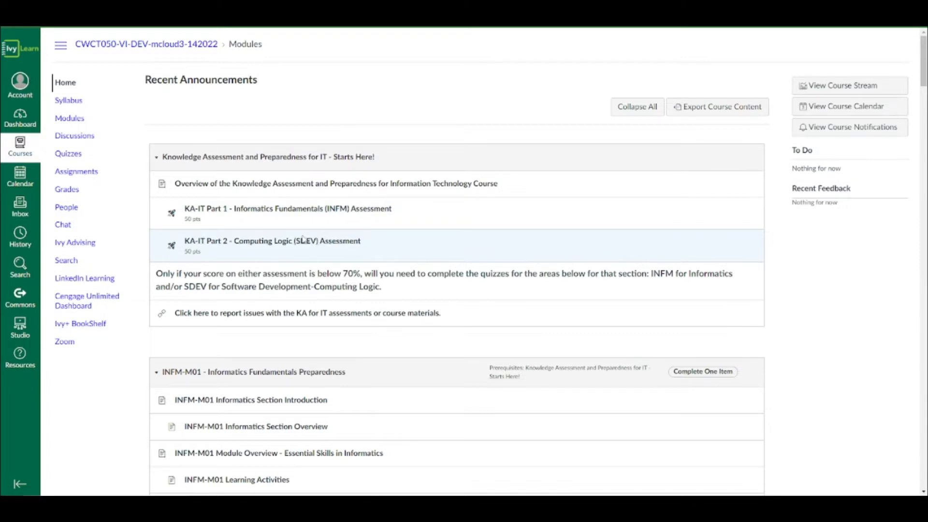
{"action": "mouse_move", "coordinate": [302, 240]}
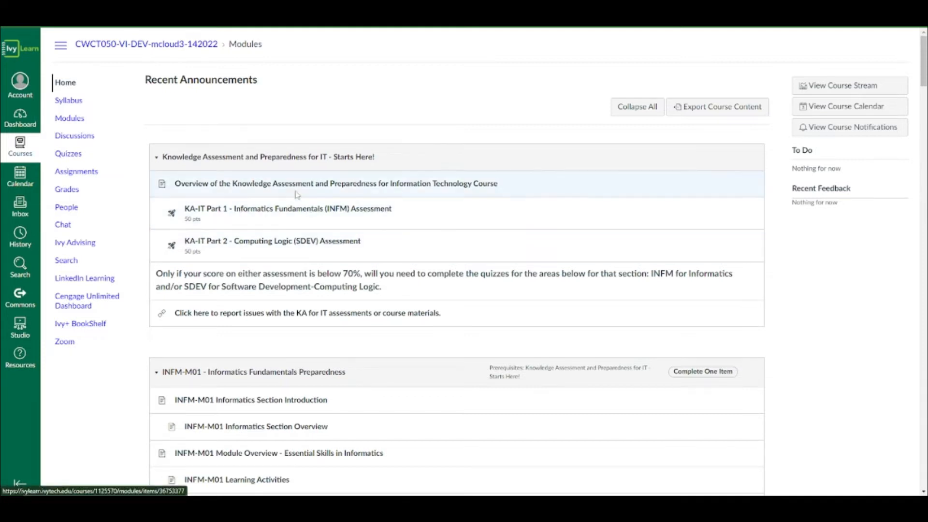
{"action": "scroll", "scroll_direction": "down", "scroll_amount": 3}
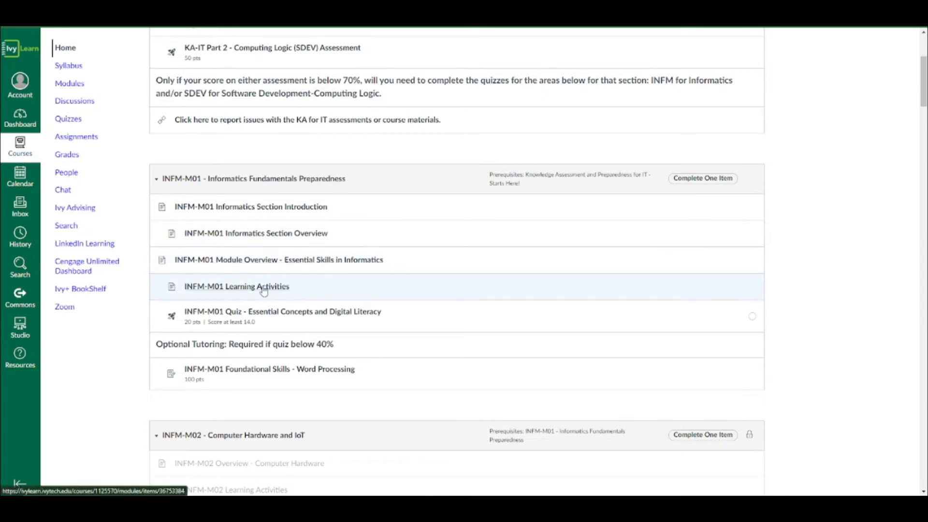
{"action": "scroll", "scroll_direction": "down", "scroll_amount": 3}
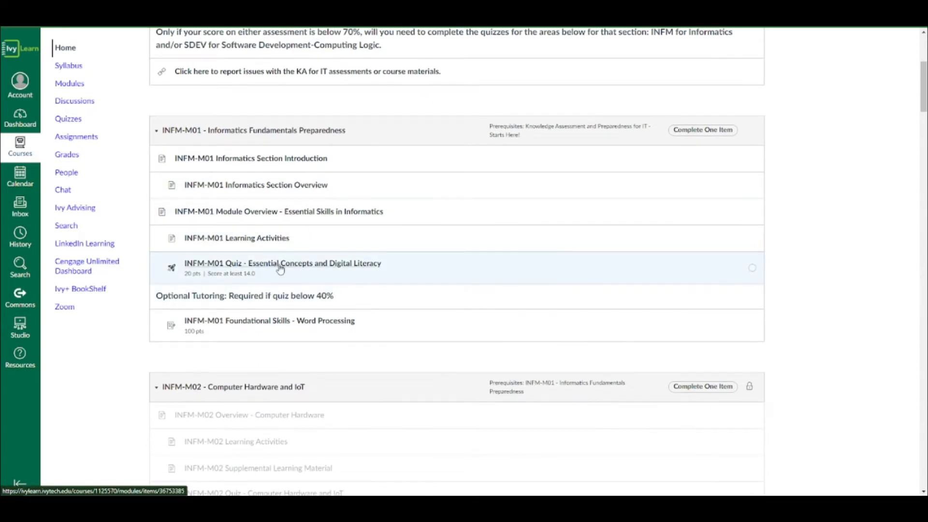
{"action": "mouse_move", "coordinate": [275, 266]}
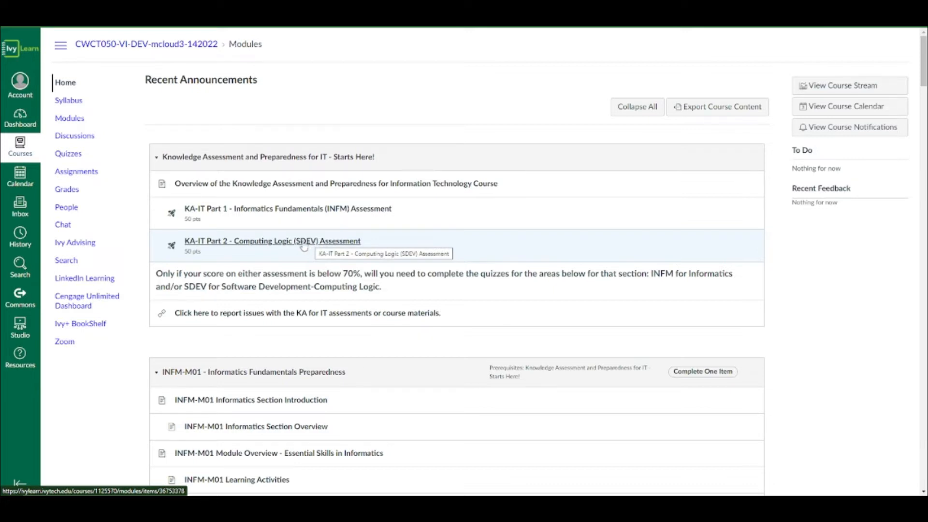
{"action": "scroll", "scroll_direction": "down", "scroll_amount": 3}
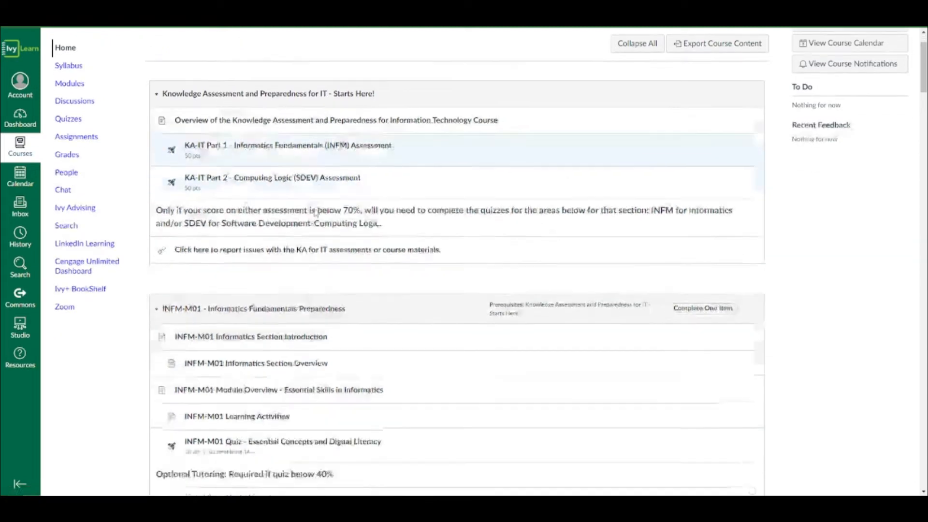
{"action": "scroll", "scroll_direction": "down", "scroll_amount": 3}
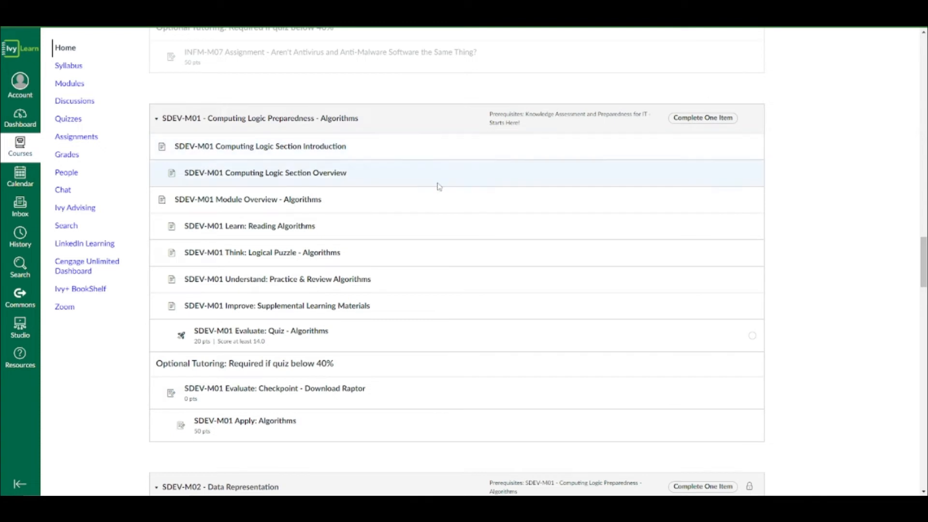
{"action": "mouse_move", "coordinate": [438, 186]}
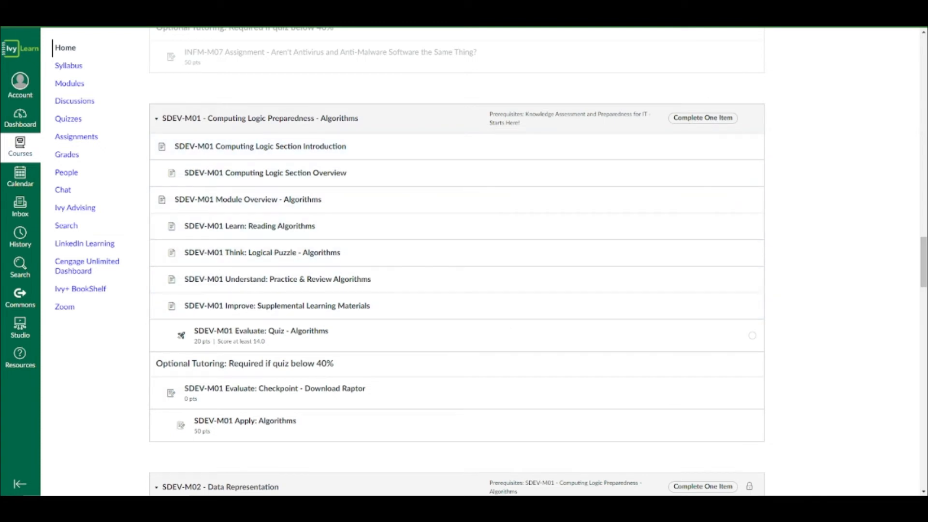
{"action": "mouse_move", "coordinate": [385, 247]}
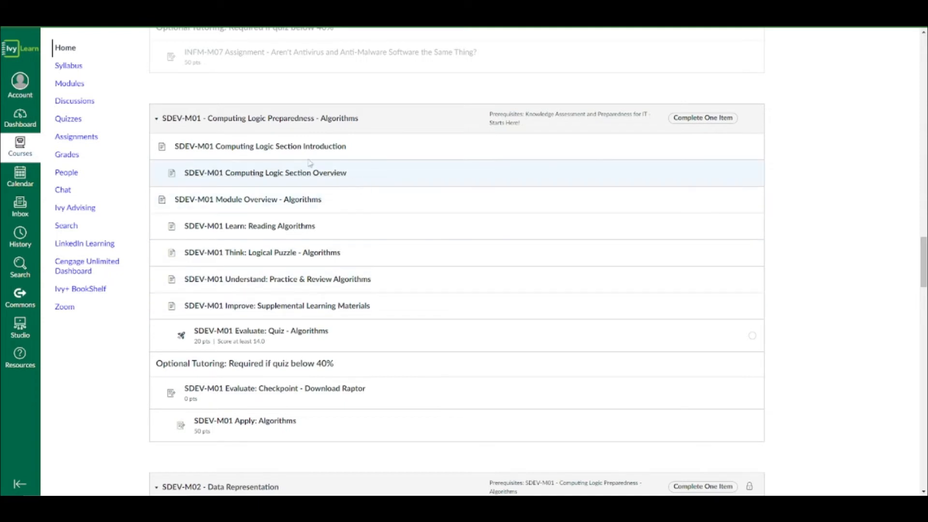
{"action": "mouse_move", "coordinate": [383, 184]}
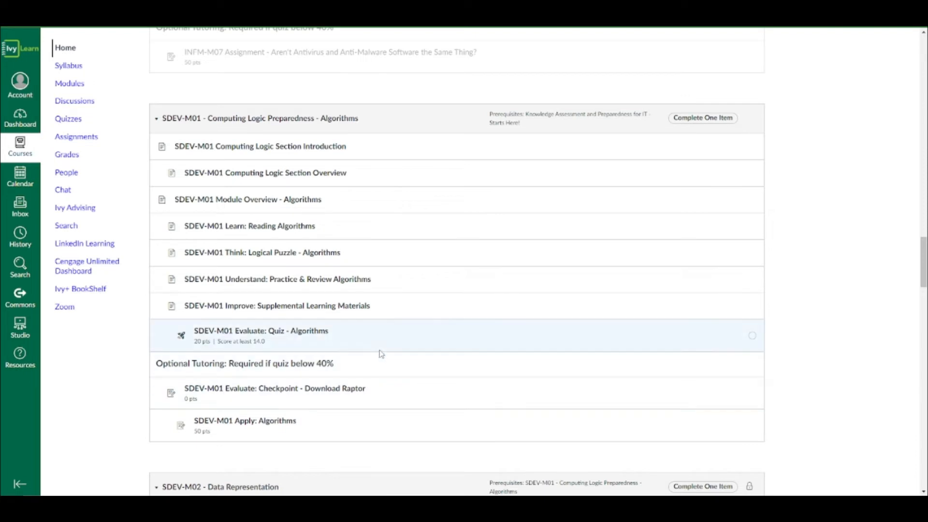
{"action": "mouse_move", "coordinate": [276, 200]}
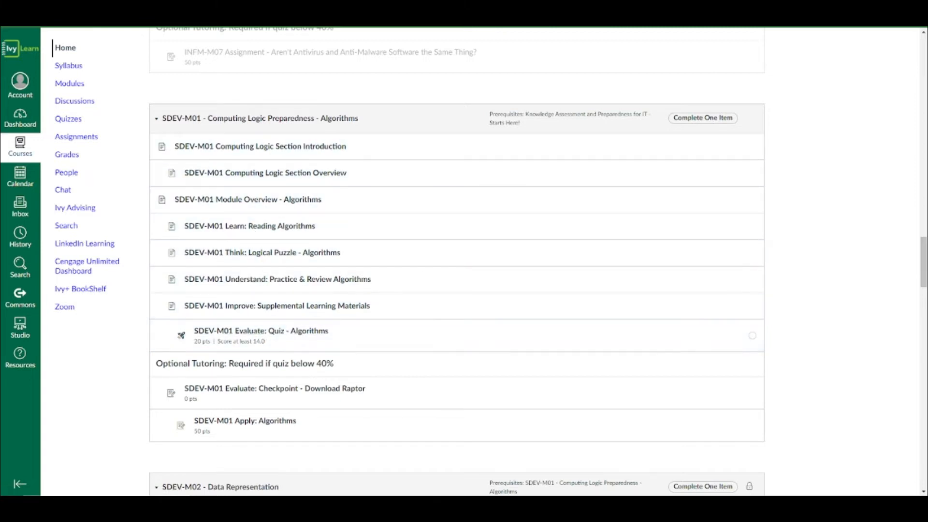
{"action": "mouse_move", "coordinate": [696, 306]}
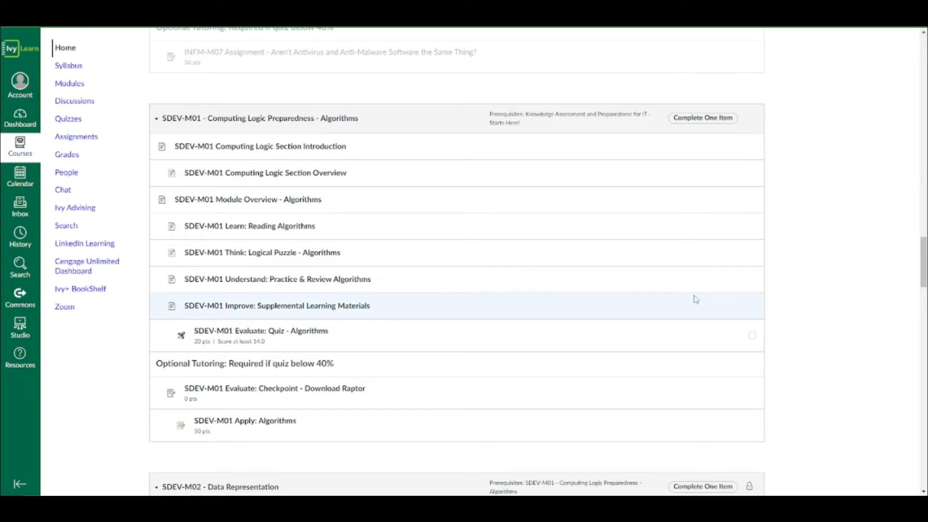
{"action": "scroll", "scroll_direction": "down", "scroll_amount": 3}
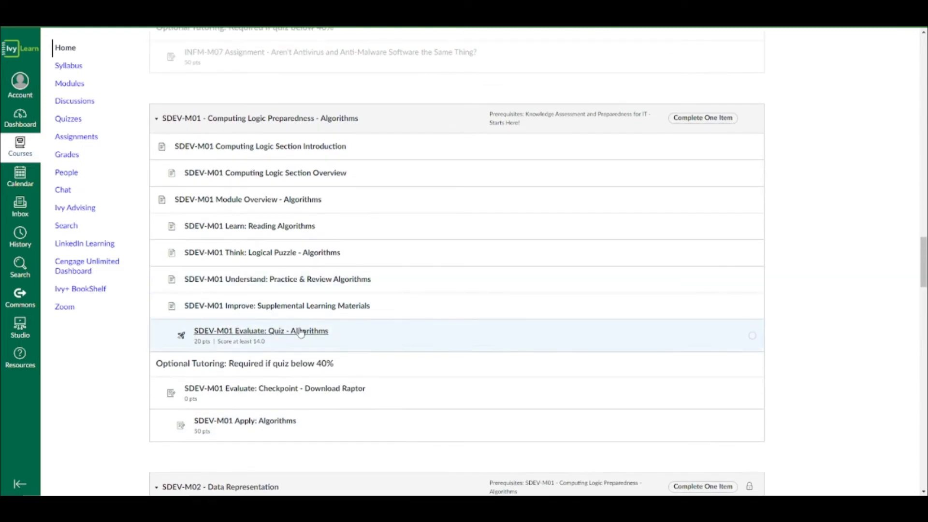
{"action": "scroll", "scroll_direction": "down", "scroll_amount": 3}
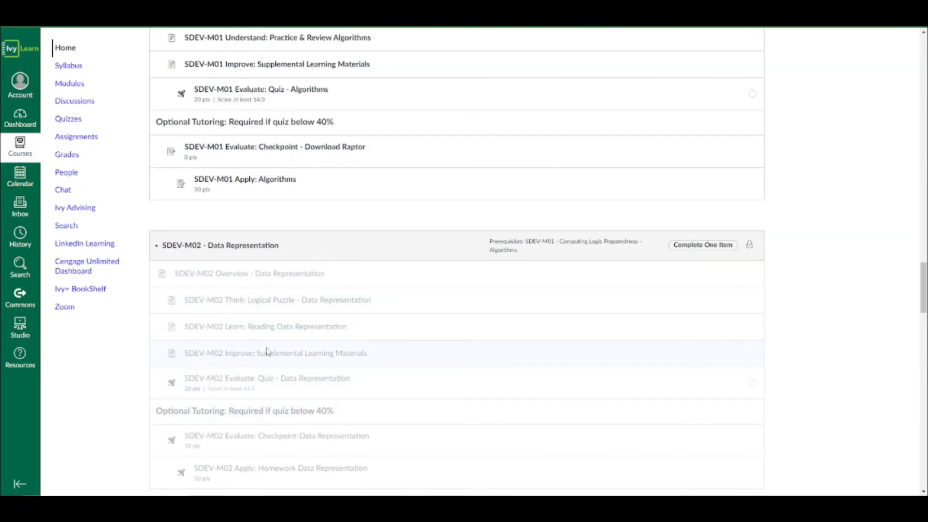
{"action": "mouse_move", "coordinate": [344, 343]}
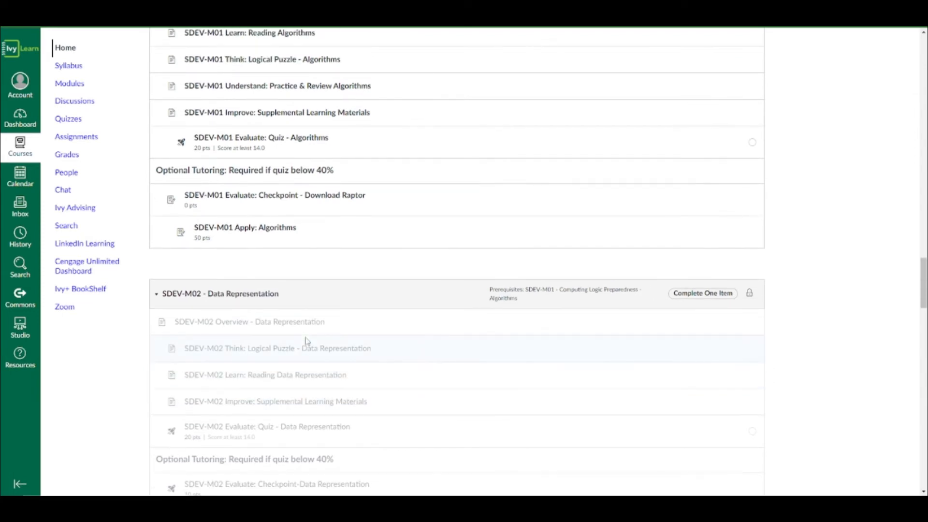
{"action": "scroll", "scroll_direction": "up", "scroll_amount": 3}
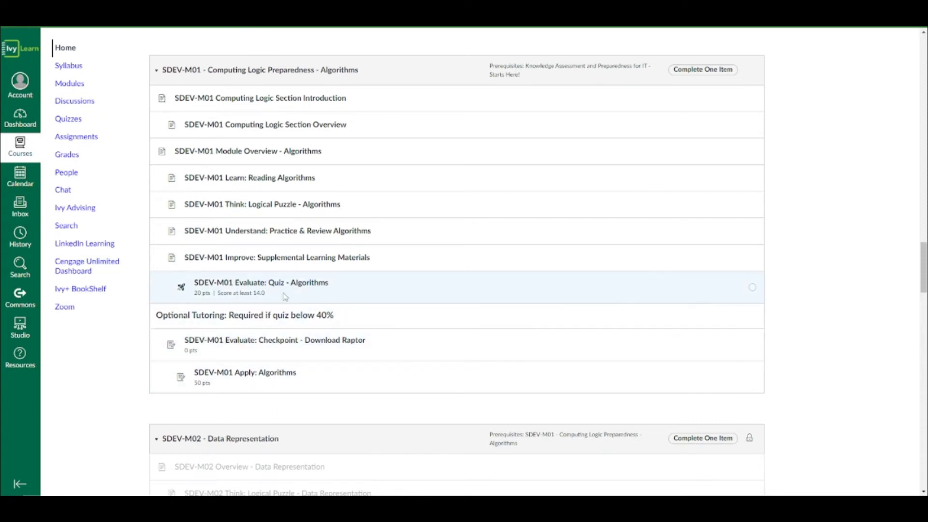
{"action": "mouse_move", "coordinate": [260, 283]}
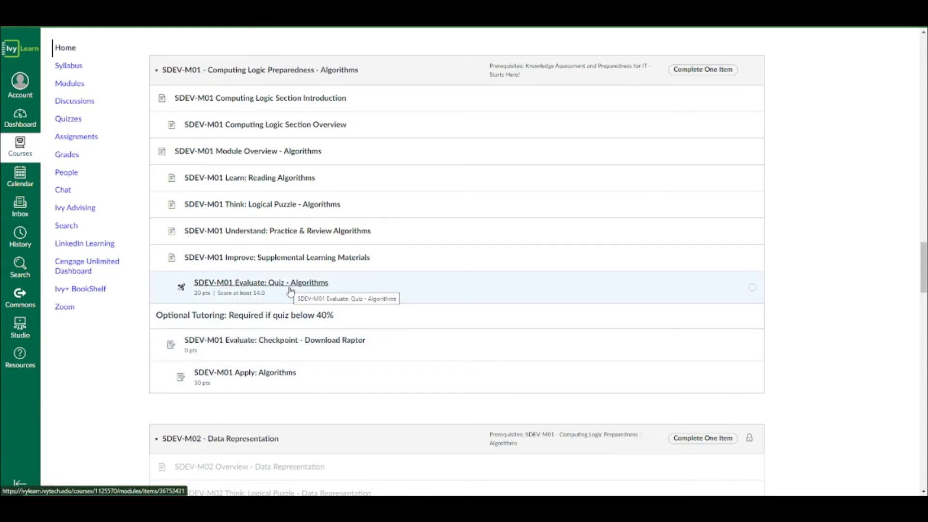
{"action": "scroll", "scroll_direction": "down", "scroll_amount": 3}
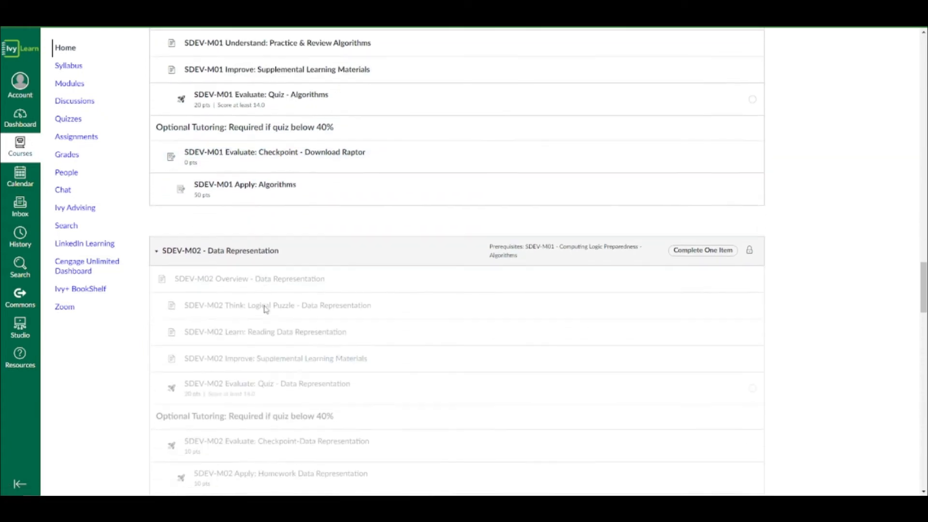
{"action": "scroll", "scroll_direction": "down", "scroll_amount": 3}
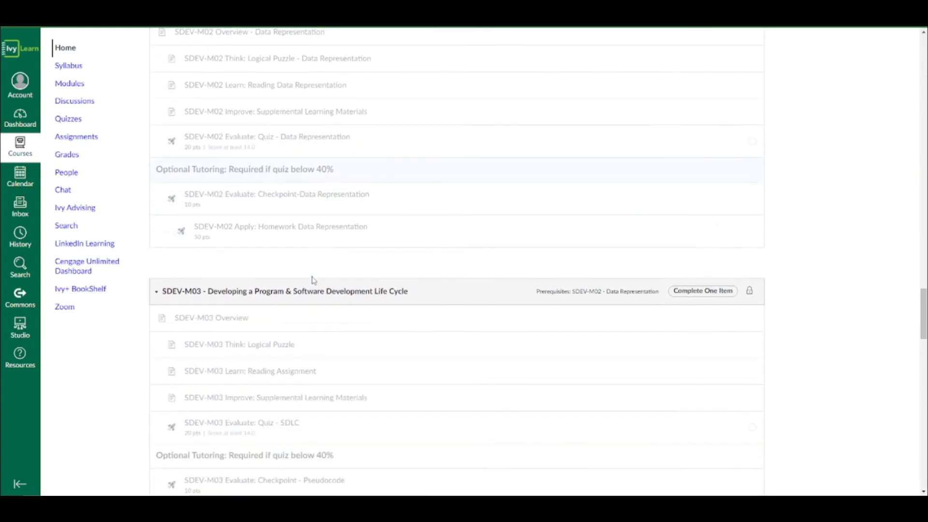
{"action": "scroll", "scroll_direction": "down", "scroll_amount": 3}
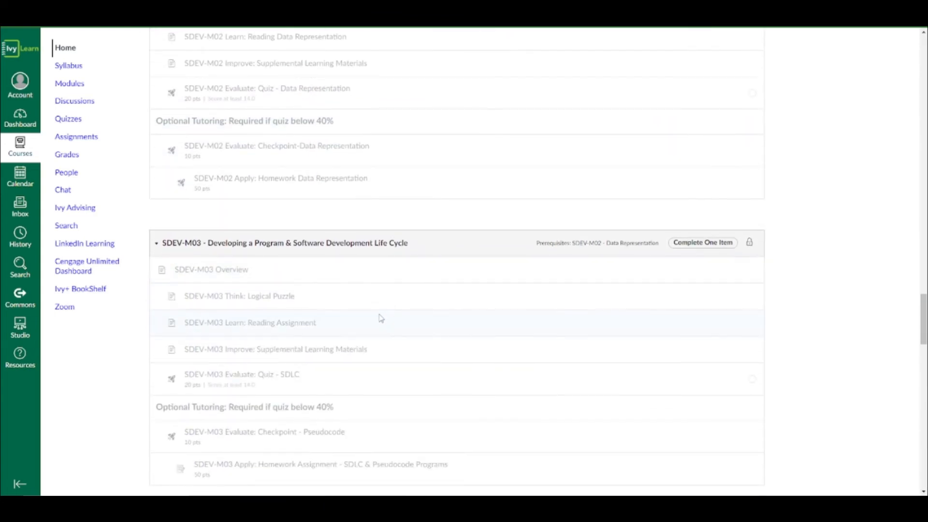
{"action": "scroll", "scroll_direction": "down", "scroll_amount": 3}
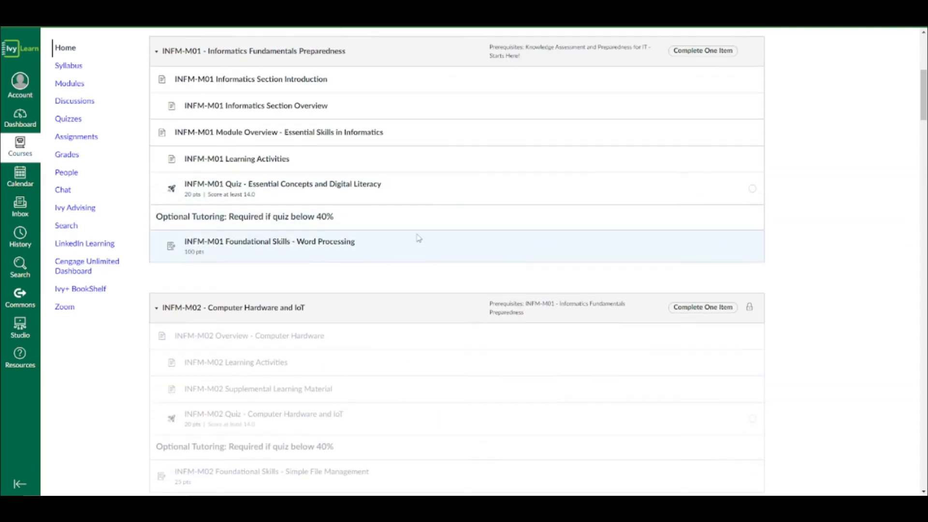
{"action": "scroll", "scroll_direction": "down", "scroll_amount": 3}
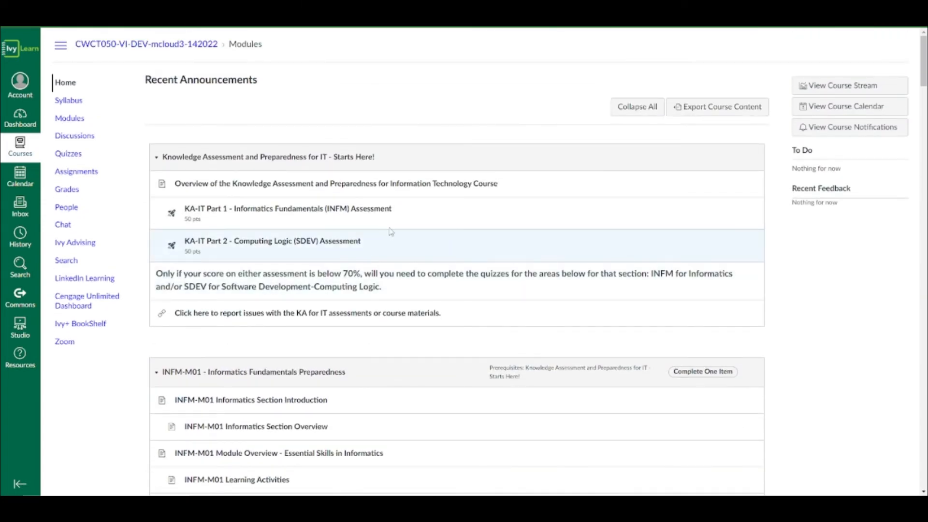
{"action": "mouse_move", "coordinate": [429, 164]}
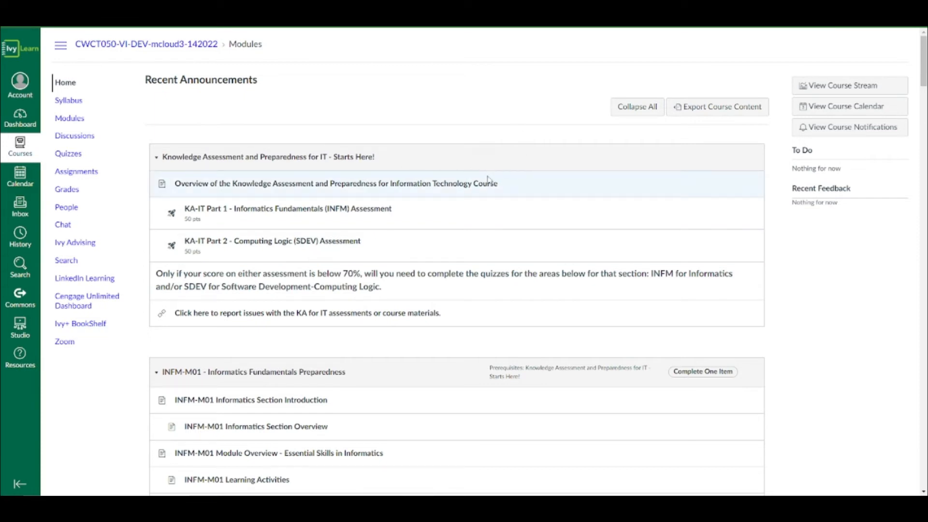
{"action": "mouse_move", "coordinate": [506, 176]}
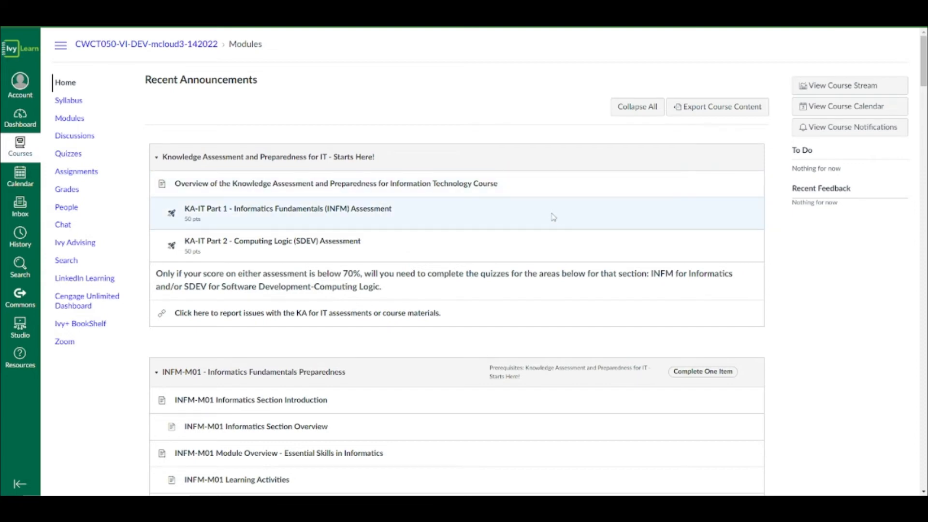
{"action": "mouse_move", "coordinate": [517, 217]}
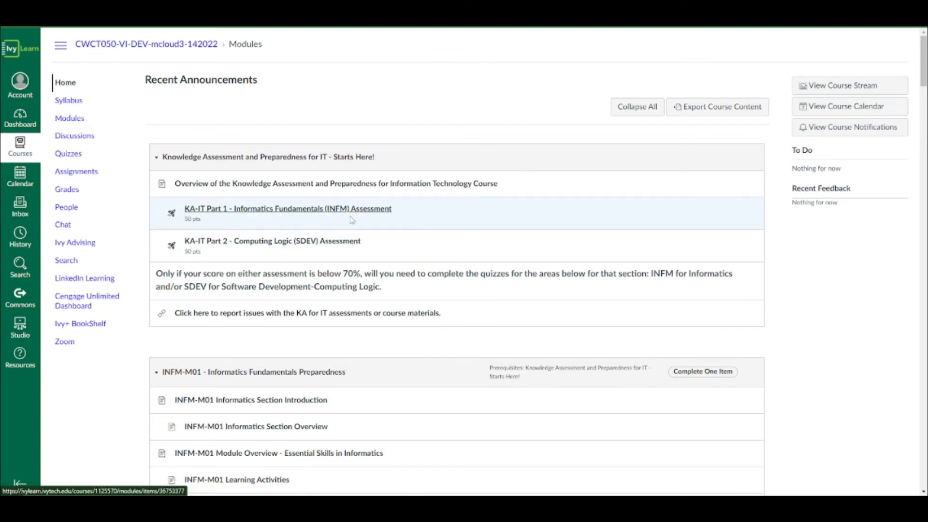
- Start the KA-IT Part 1 Informatics Fundamentals (INFM) quiz and scroll through its questions
{"action": "left_click", "coordinate": [288, 209]}
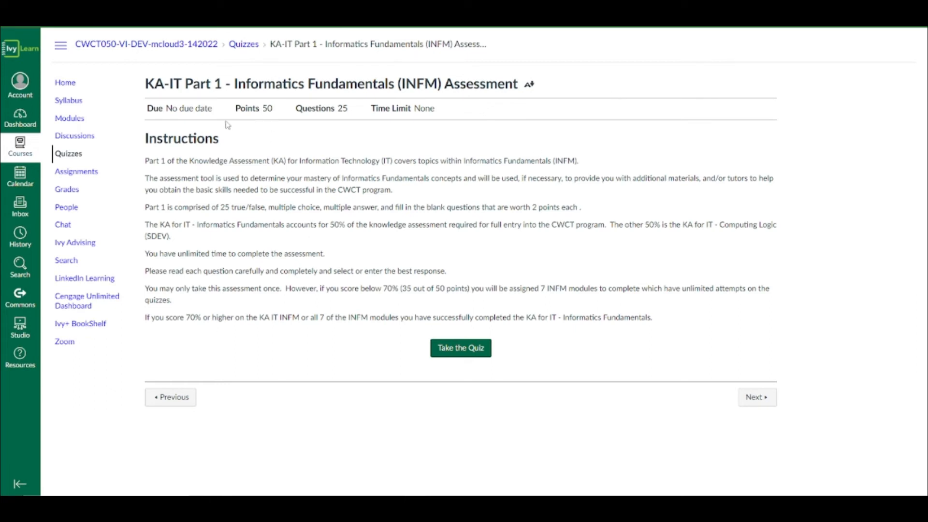
{"action": "mouse_move", "coordinate": [369, 162]}
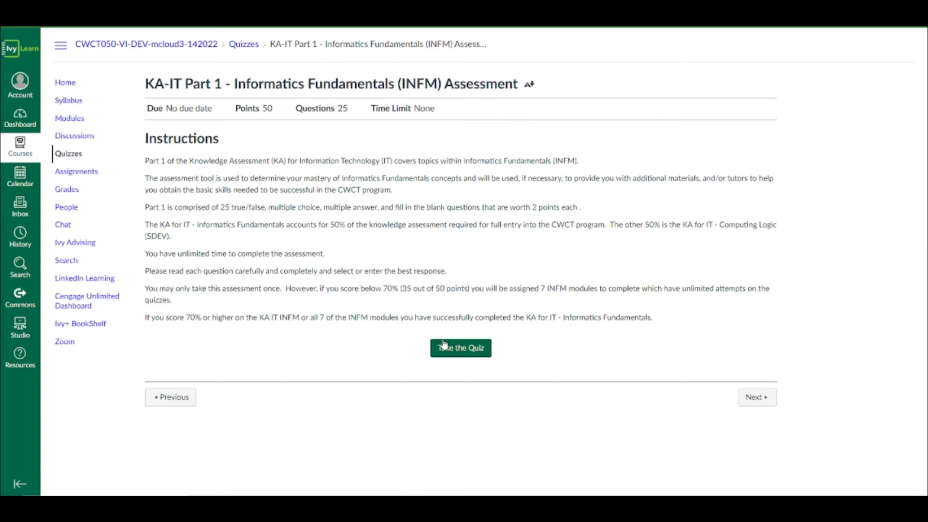
{"action": "left_click", "coordinate": [461, 348]}
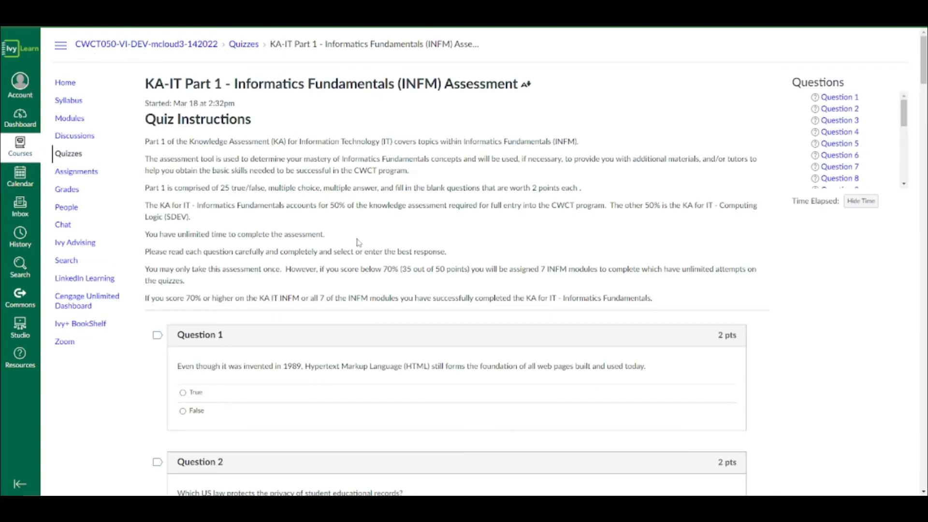
{"action": "scroll", "scroll_direction": "down", "scroll_amount": 3}
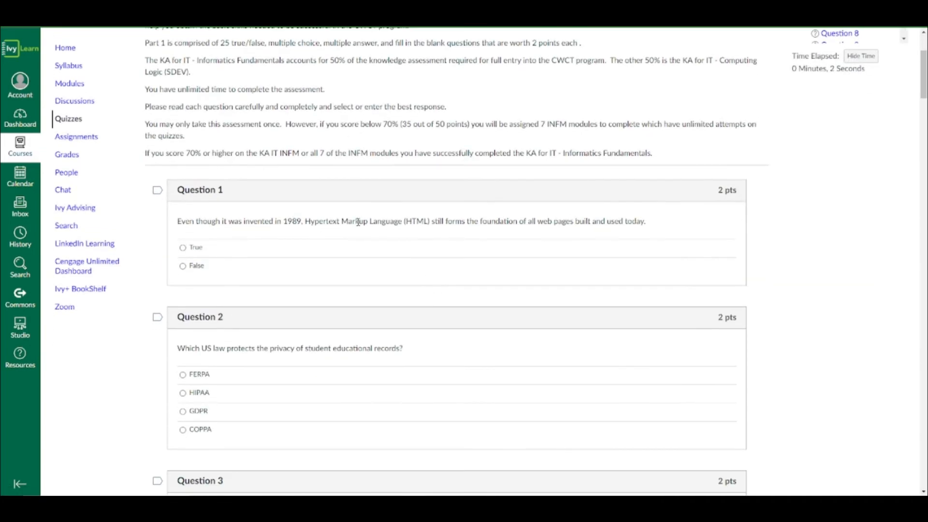
{"action": "scroll", "scroll_direction": "down", "scroll_amount": 3}
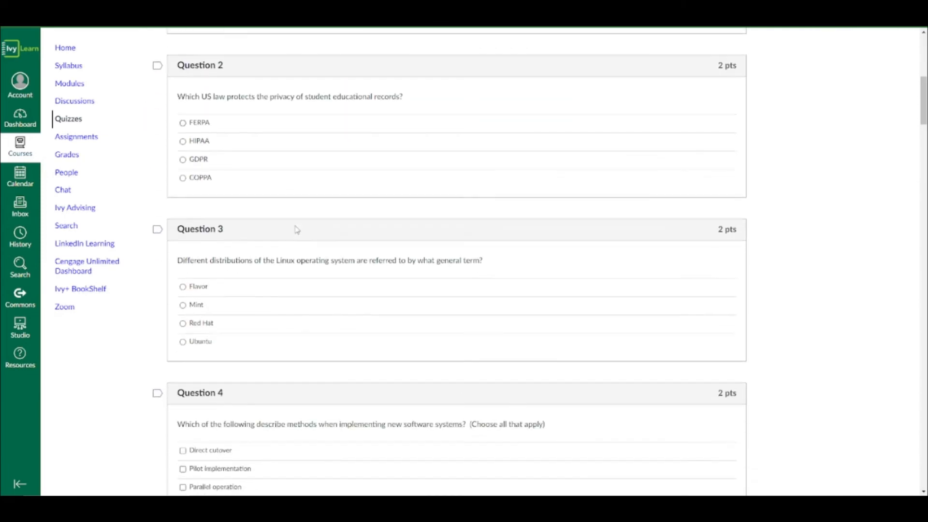
{"action": "scroll", "scroll_direction": "down", "scroll_amount": 3}
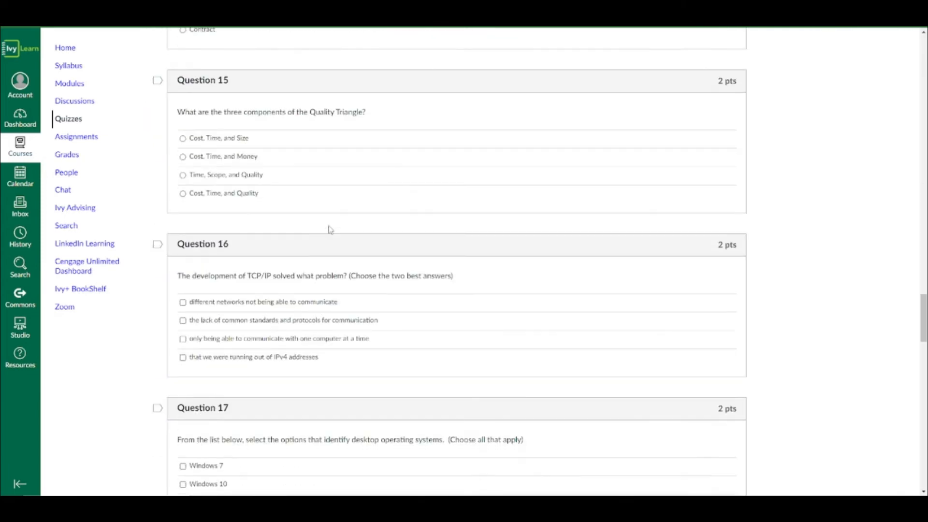
{"action": "scroll", "scroll_direction": "down", "scroll_amount": 3}
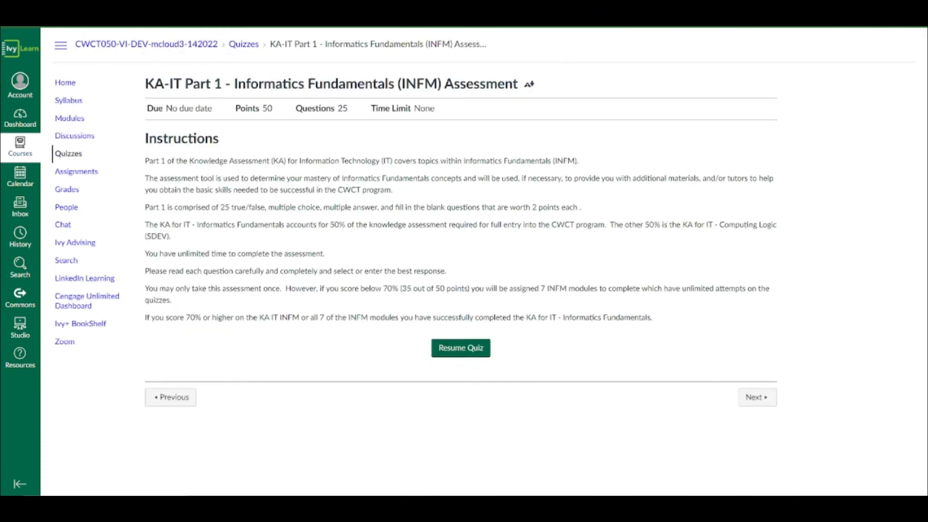
- Preview the KA-IT Part 2 Computing Logic (SDEV) instructions without starting, then return to Modules
{"action": "left_click", "coordinate": [69, 118]}
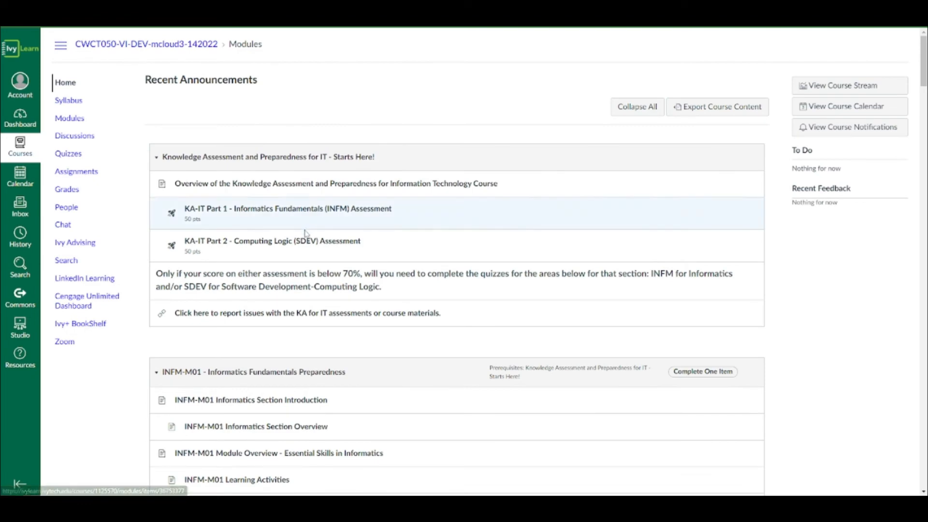
{"action": "left_click", "coordinate": [272, 241]}
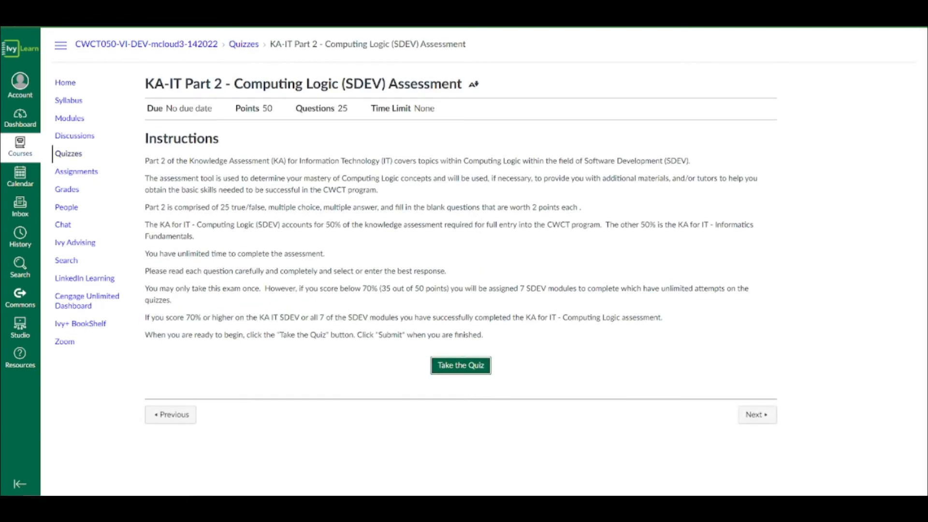
{"action": "left_click", "coordinate": [69, 118]}
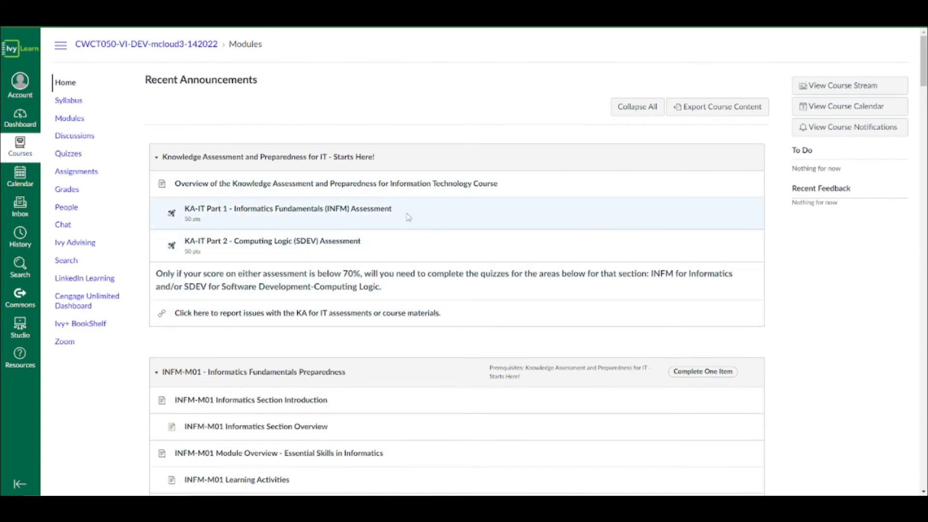
{"action": "mouse_move", "coordinate": [311, 208]}
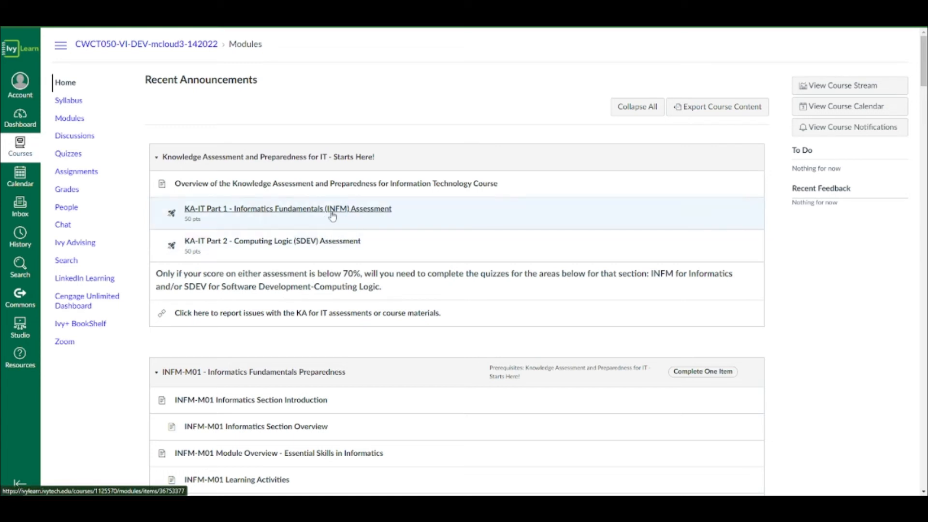
{"action": "mouse_move", "coordinate": [308, 235]}
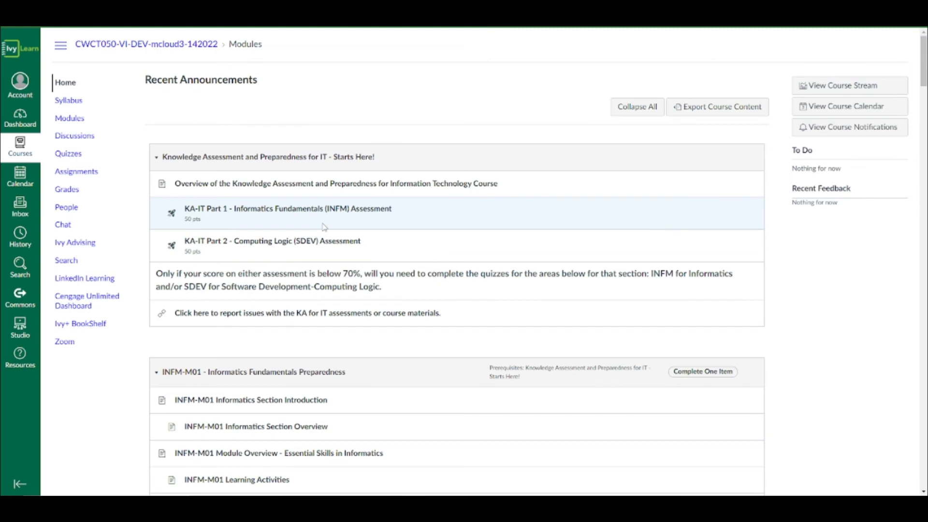
{"action": "mouse_move", "coordinate": [288, 208]}
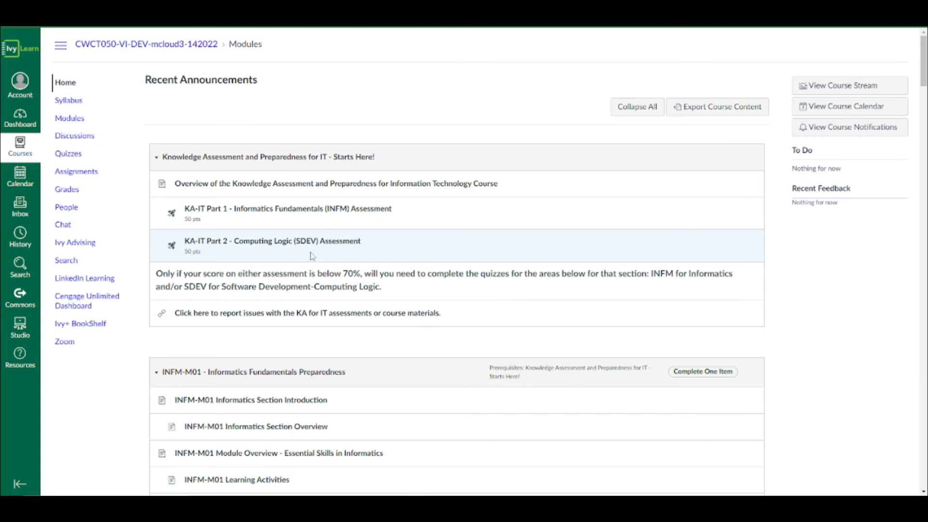
{"action": "scroll", "scroll_direction": "down", "scroll_amount": 3}
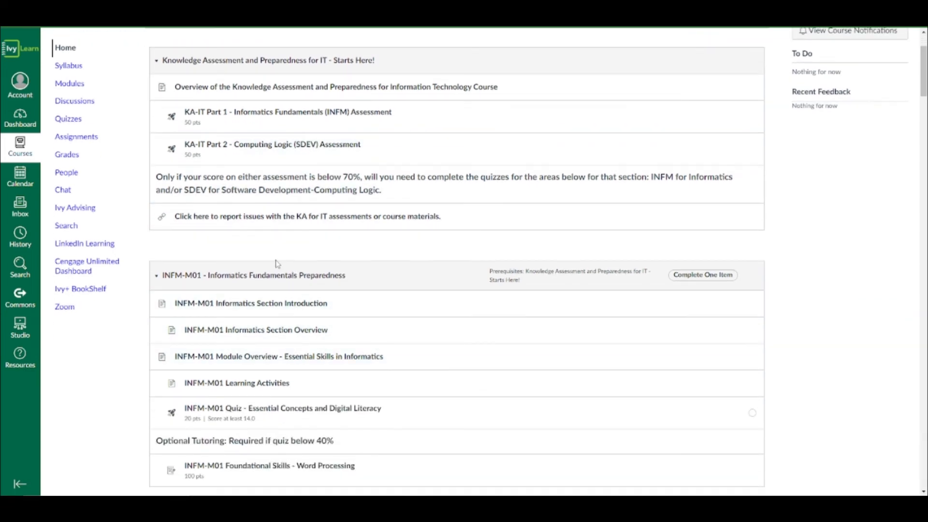
{"action": "scroll", "scroll_direction": "down", "scroll_amount": 3}
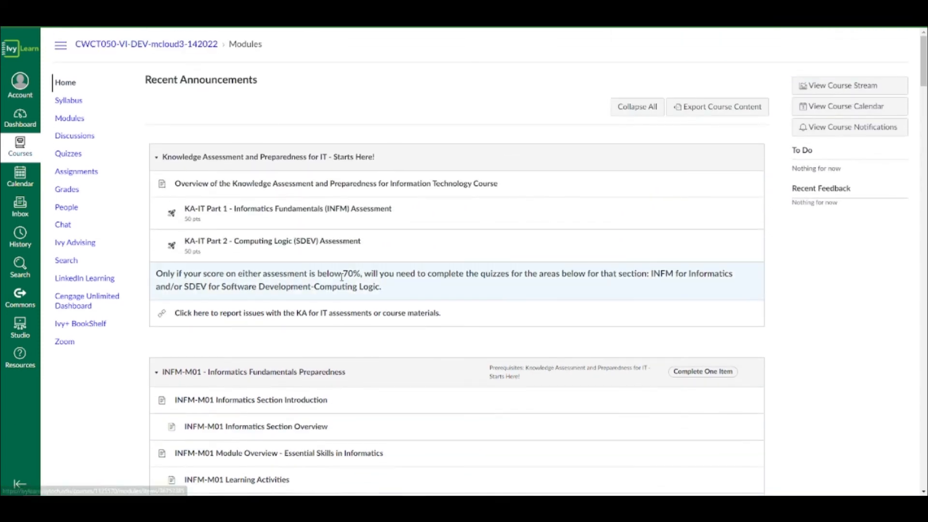
{"action": "scroll", "scroll_direction": "down", "scroll_amount": 3}
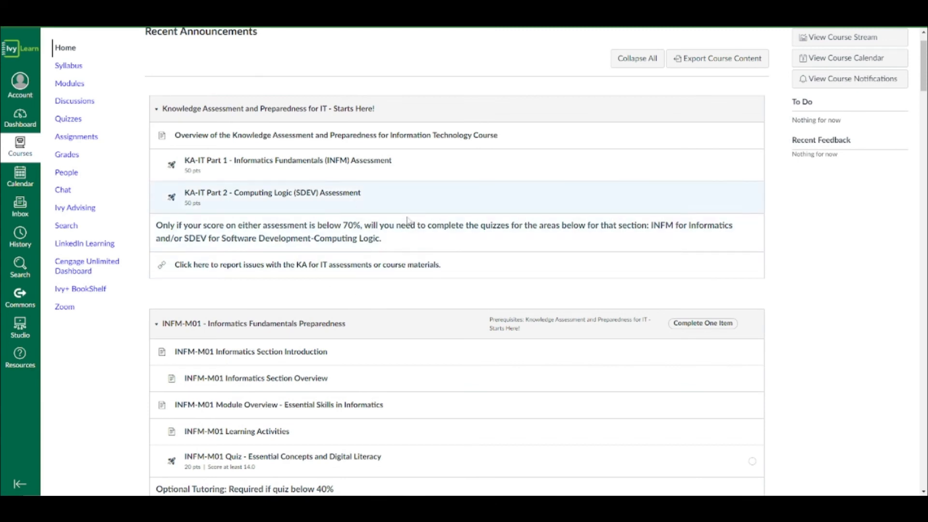
{"action": "scroll", "scroll_direction": "down", "scroll_amount": 3}
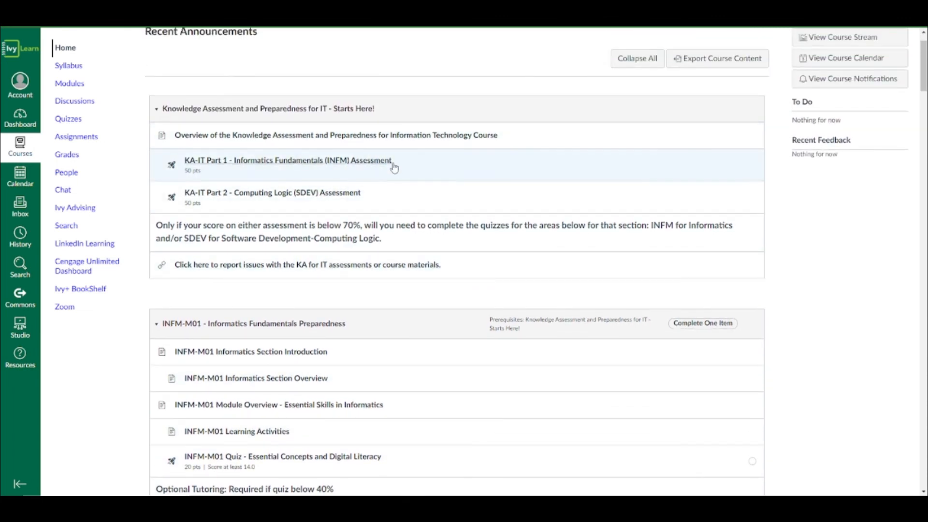
{"action": "mouse_move", "coordinate": [402, 197]}
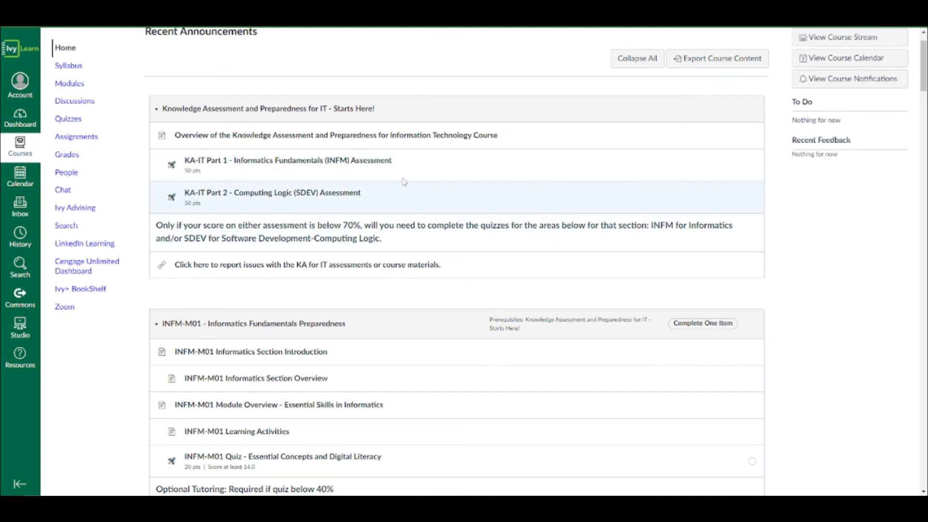
{"action": "mouse_move", "coordinate": [450, 209]}
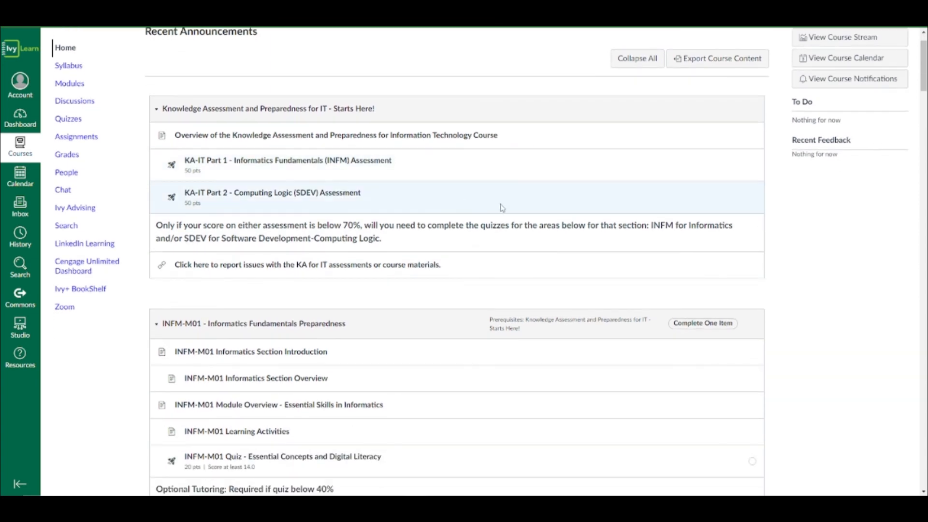
{"action": "mouse_move", "coordinate": [501, 166]}
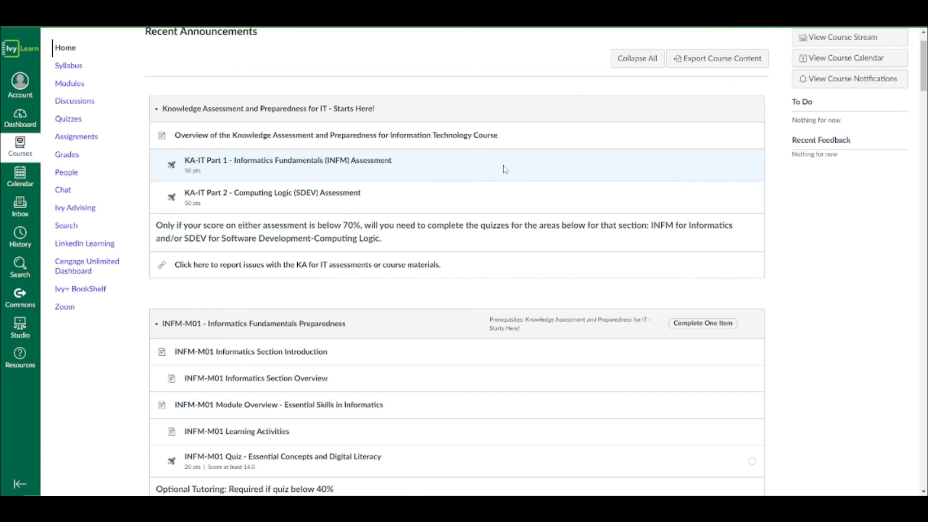
{"action": "mouse_move", "coordinate": [483, 181]}
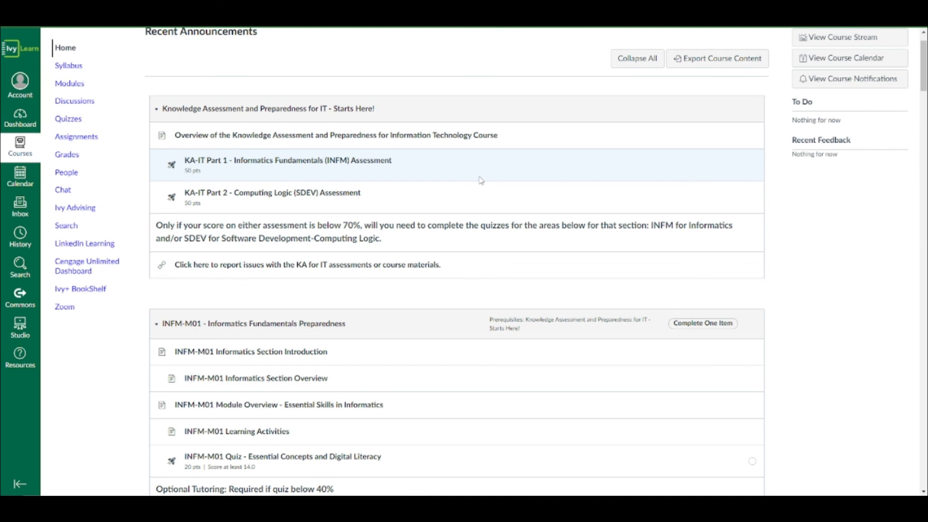
{"action": "mouse_move", "coordinate": [472, 197]}
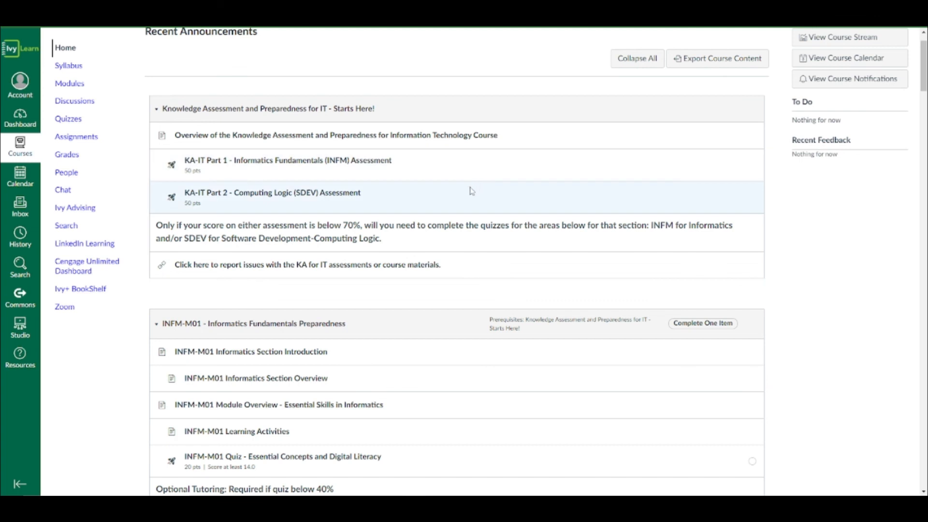